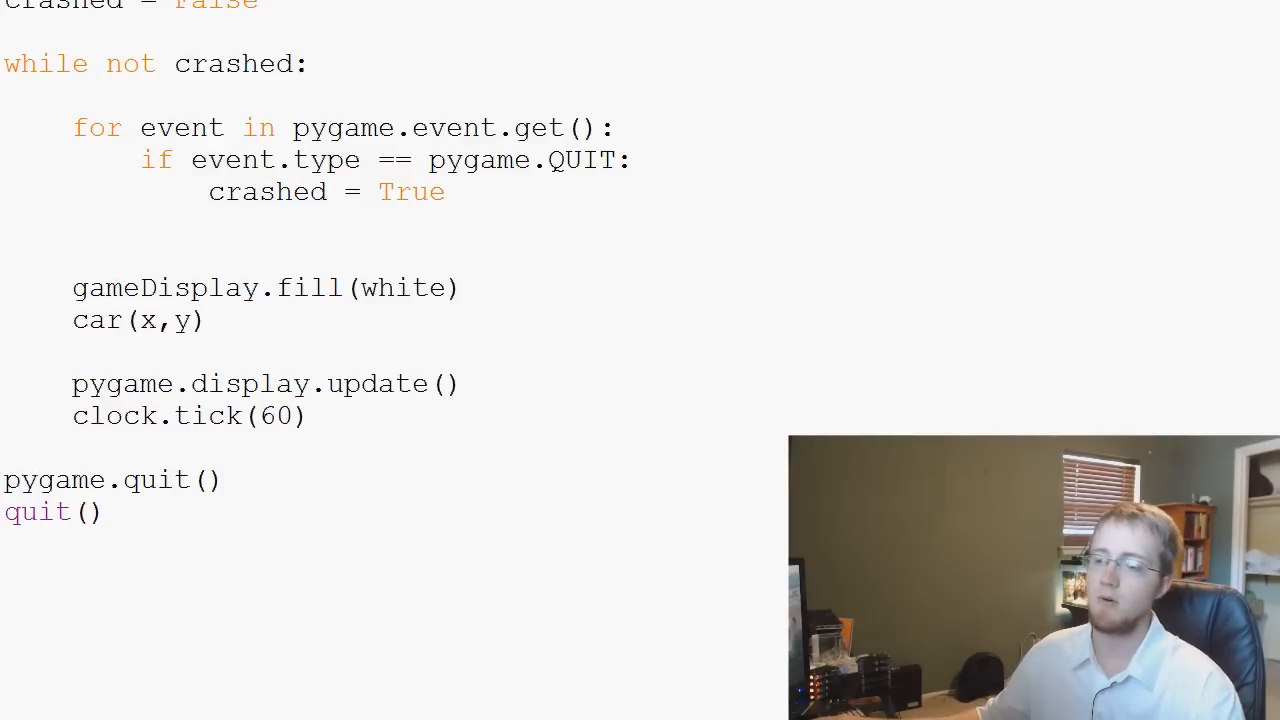
# - Open an indented blank line in the event loop just below 'crashed = True'
pyautogui.scroll(-3)
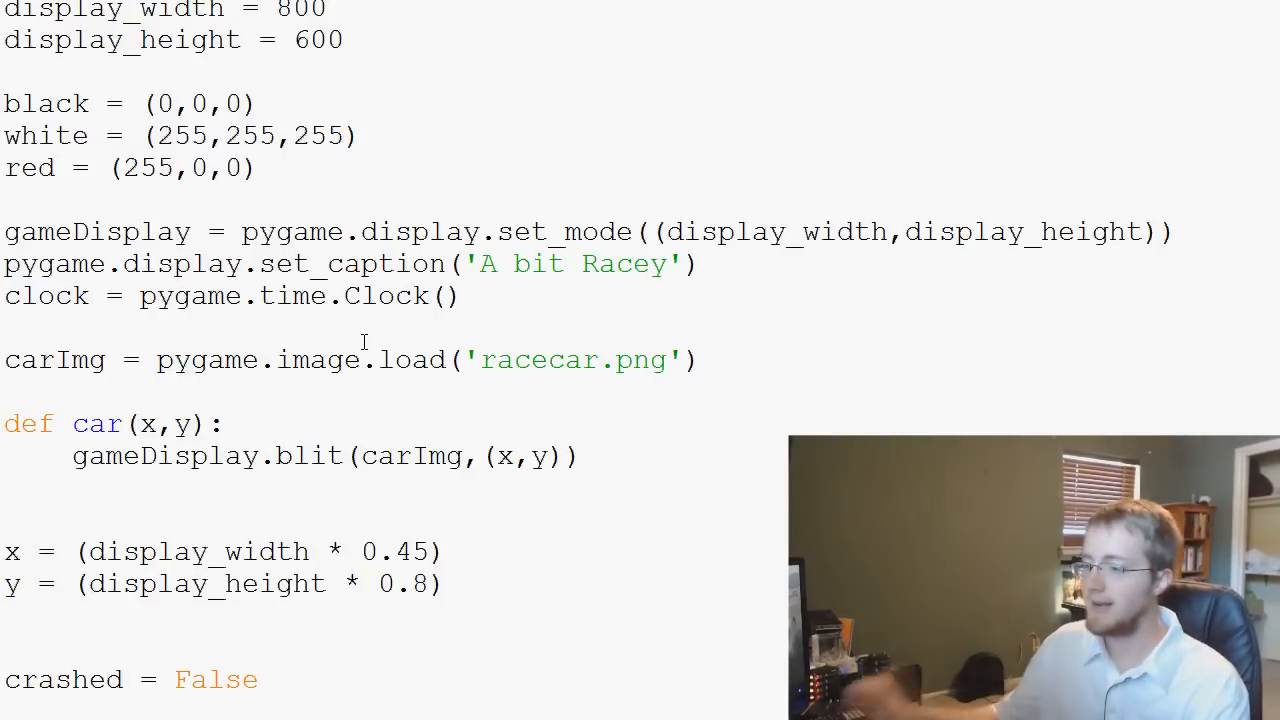
pyautogui.doubleClick(538, 360)
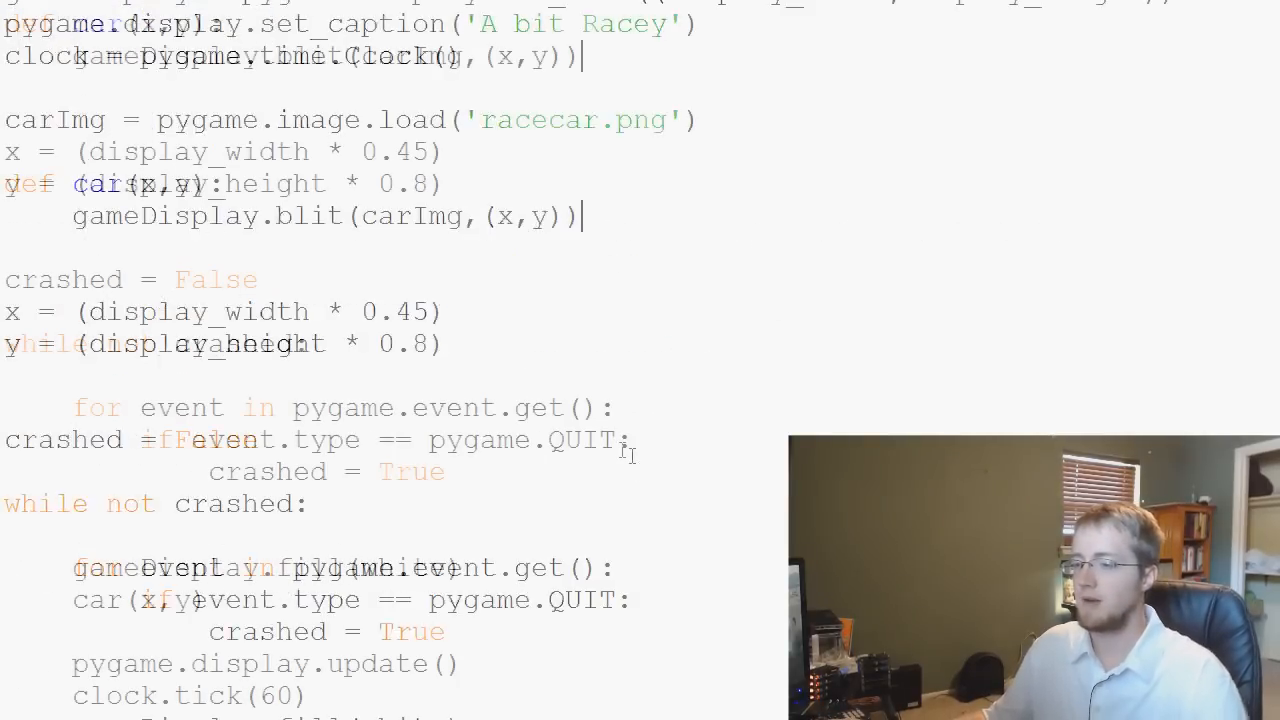
pyautogui.scroll(-3)
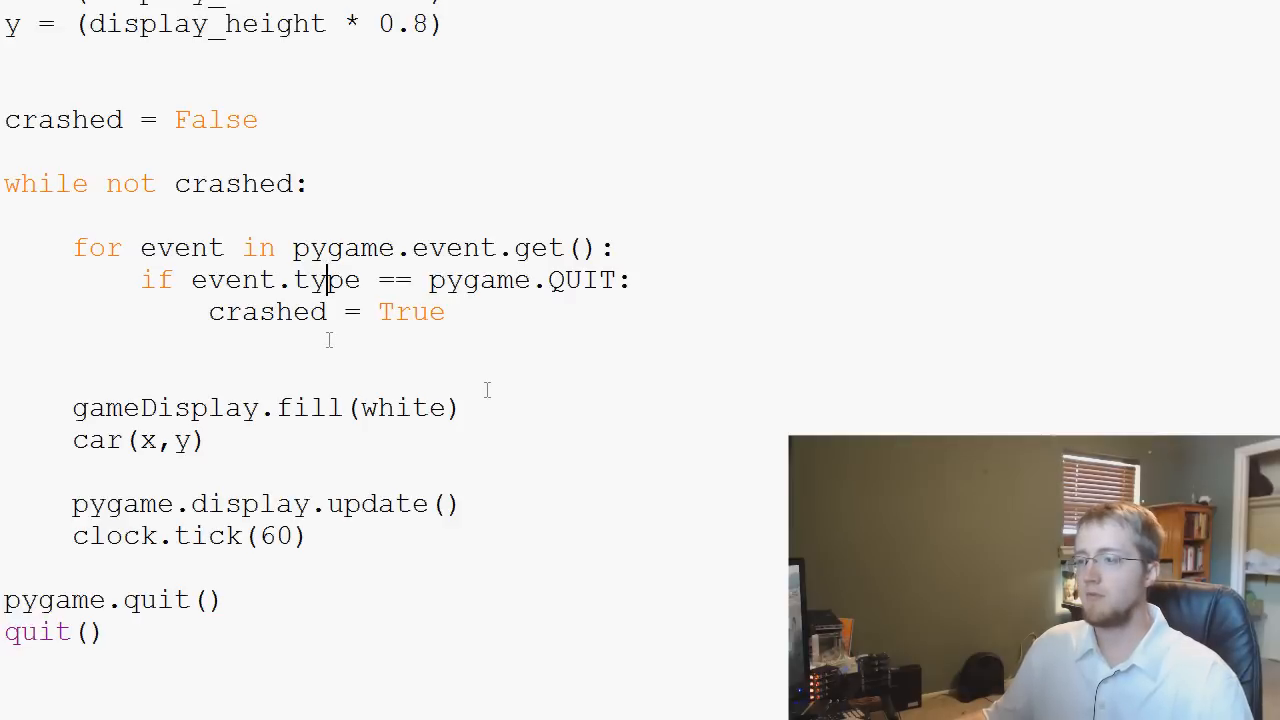
pyautogui.moveTo(72, 248); pyautogui.dragTo(447, 311)
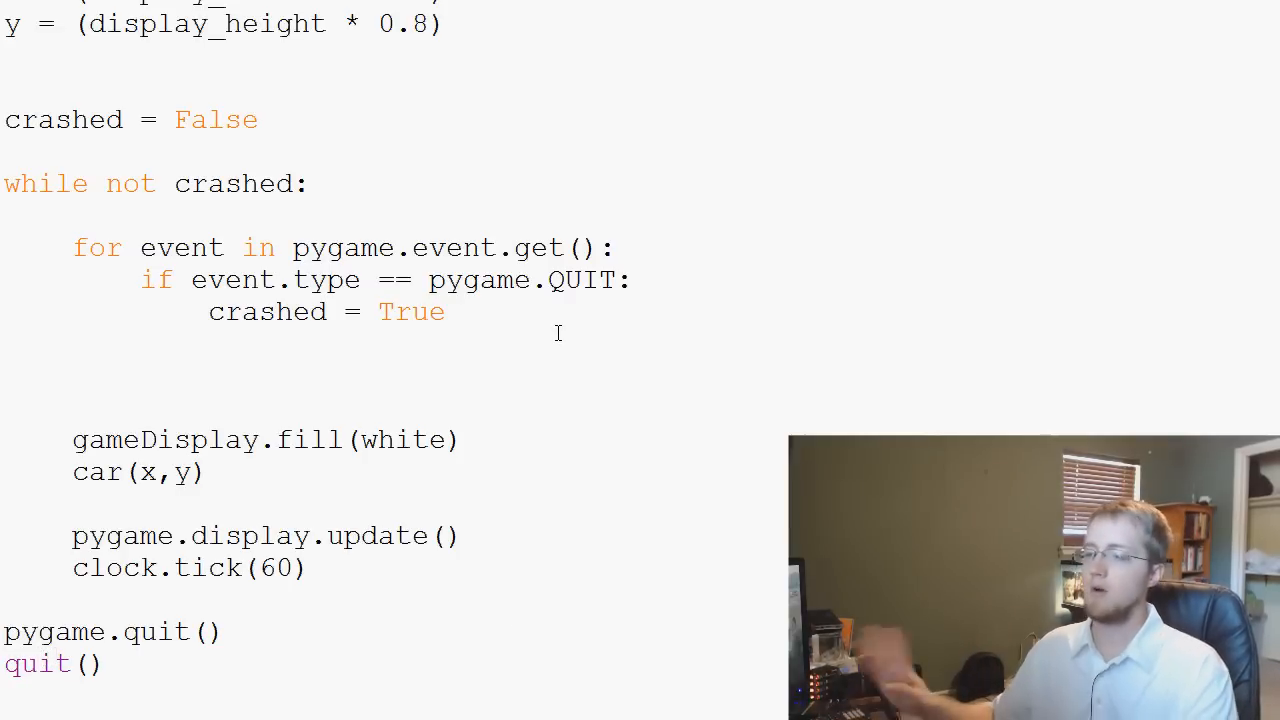
pyautogui.press('enter')
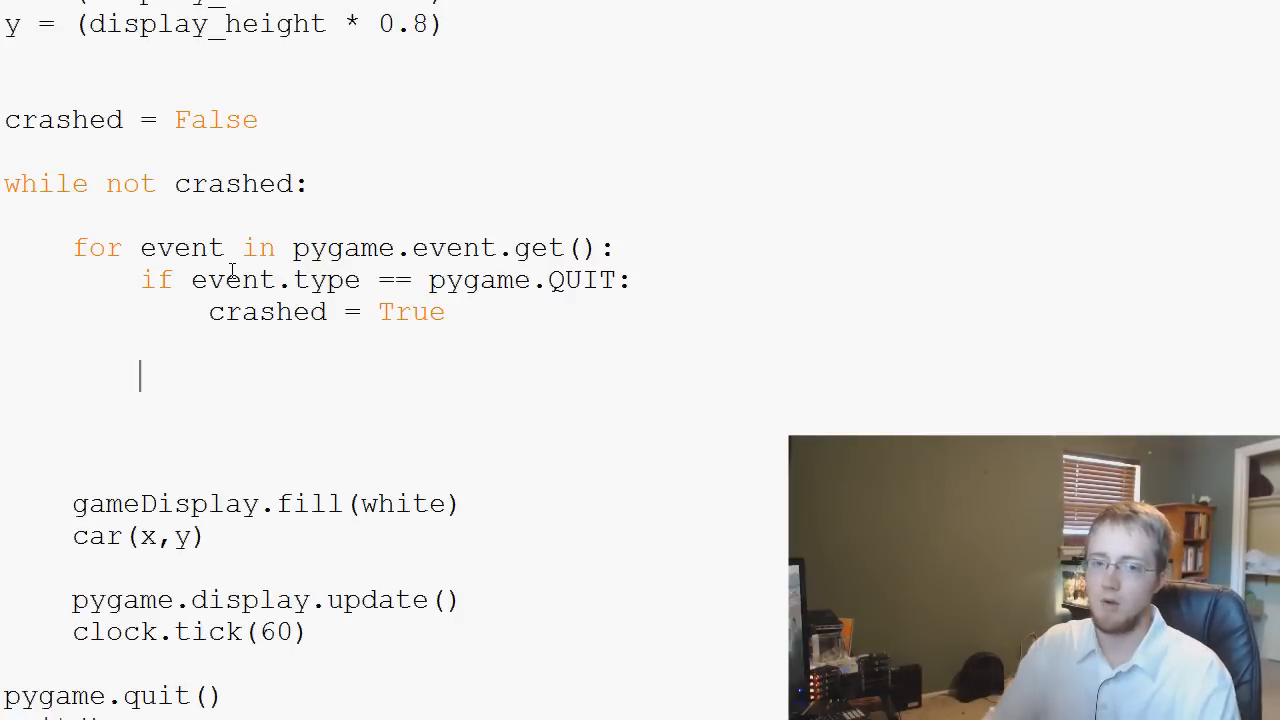
# - Add an 'if event.type == pygame.KEYDOWN:' check to the event loop
pyautogui.write('if eve')
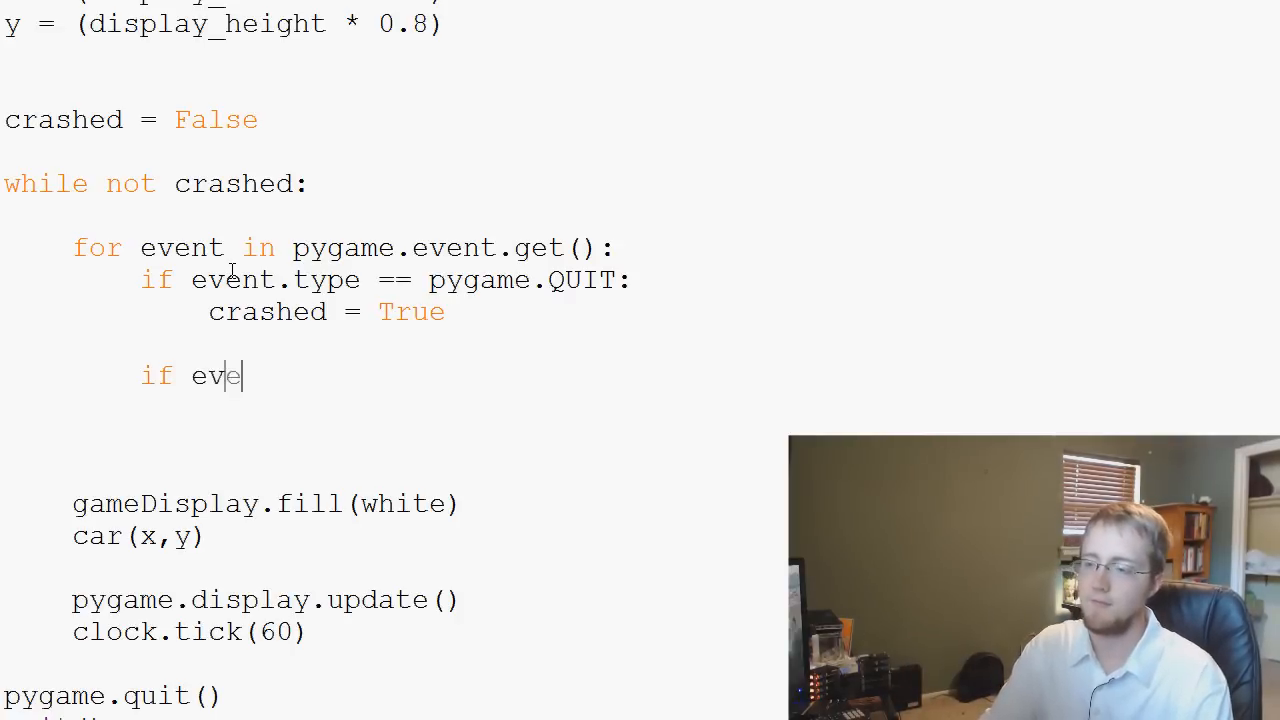
pyautogui.write('ent.type')
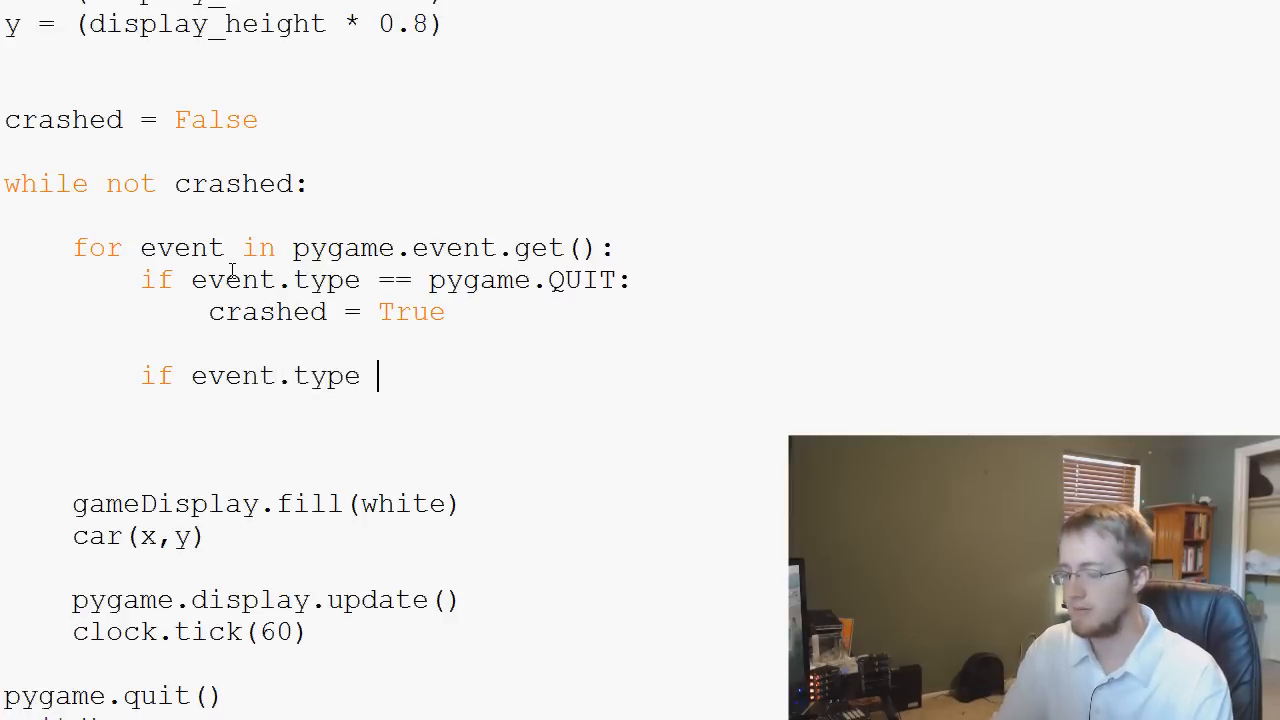
pyautogui.write('== pygame')
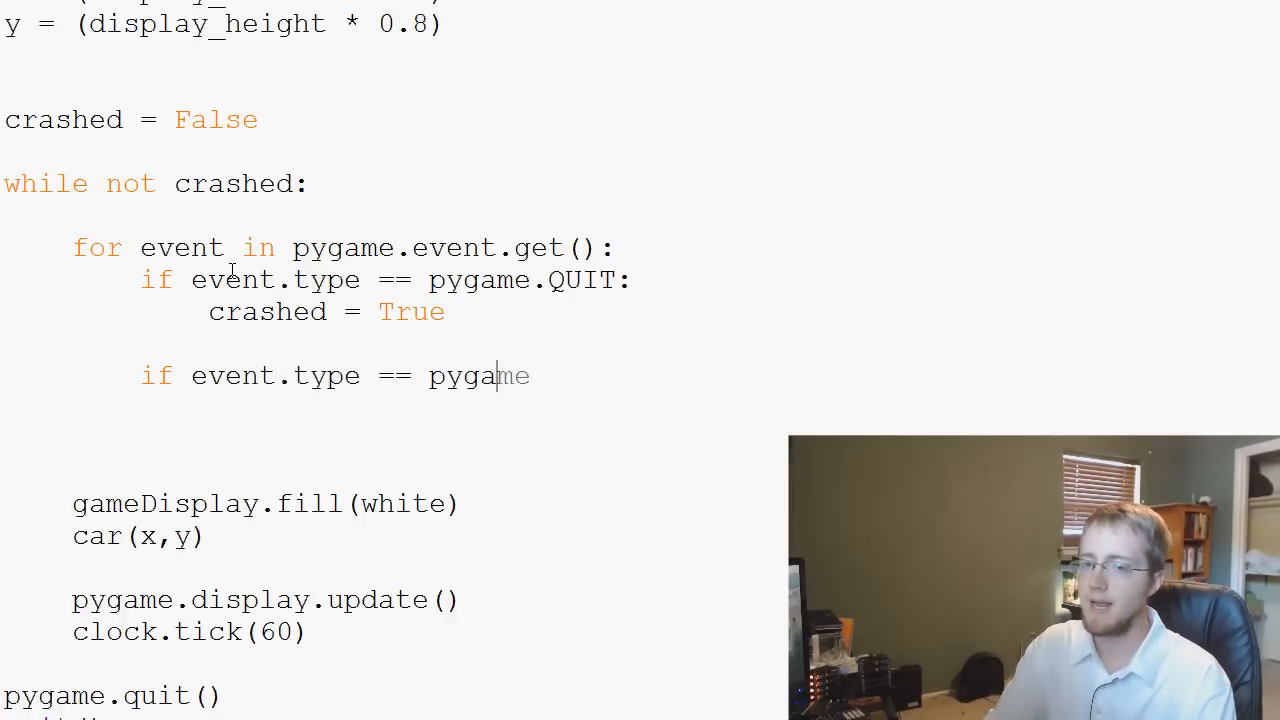
pyautogui.write('.KEY')
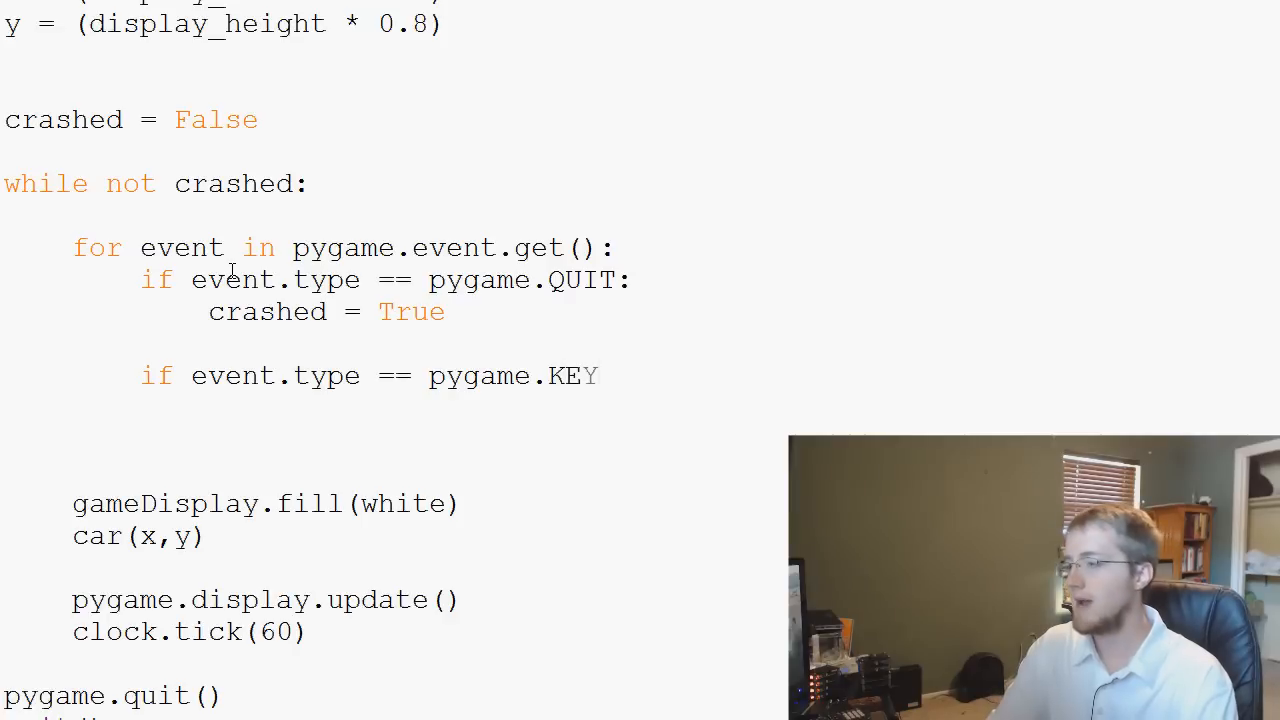
pyautogui.write('DOWN"')
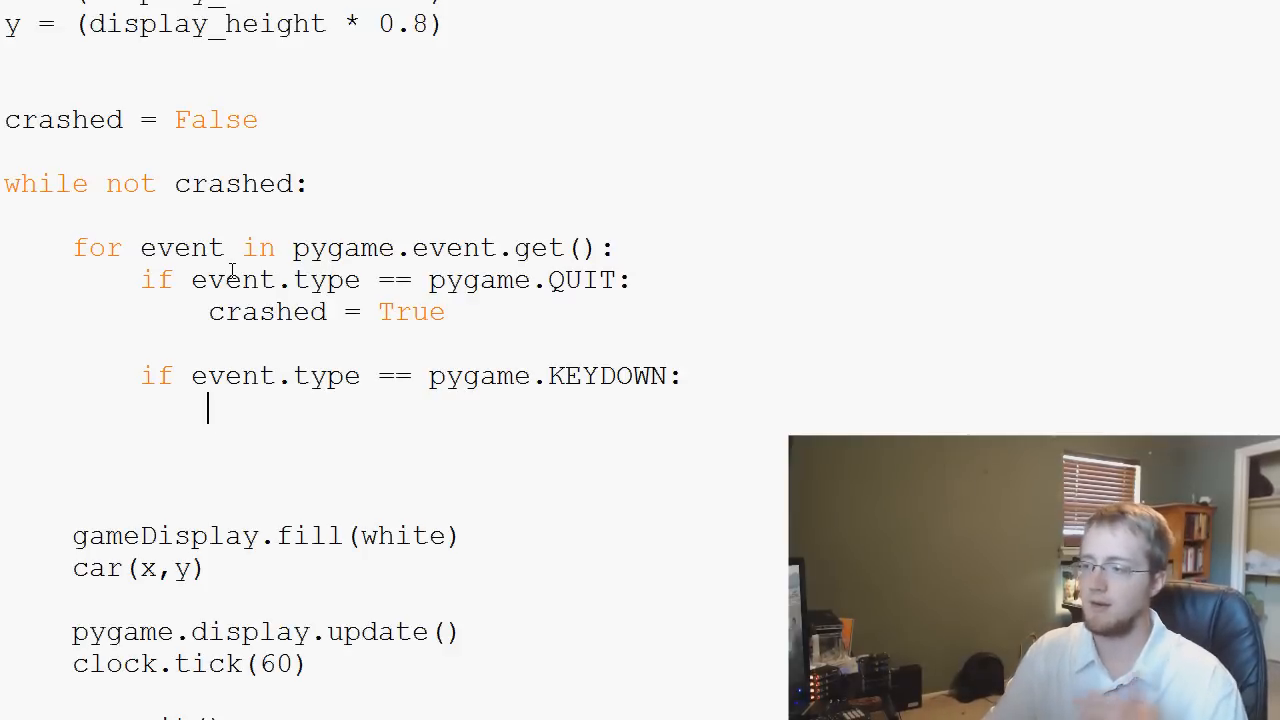
# - Nest an 'if event.key == pygame.K_LEFT:' check with an indented body line
pyautogui.write('if event.')
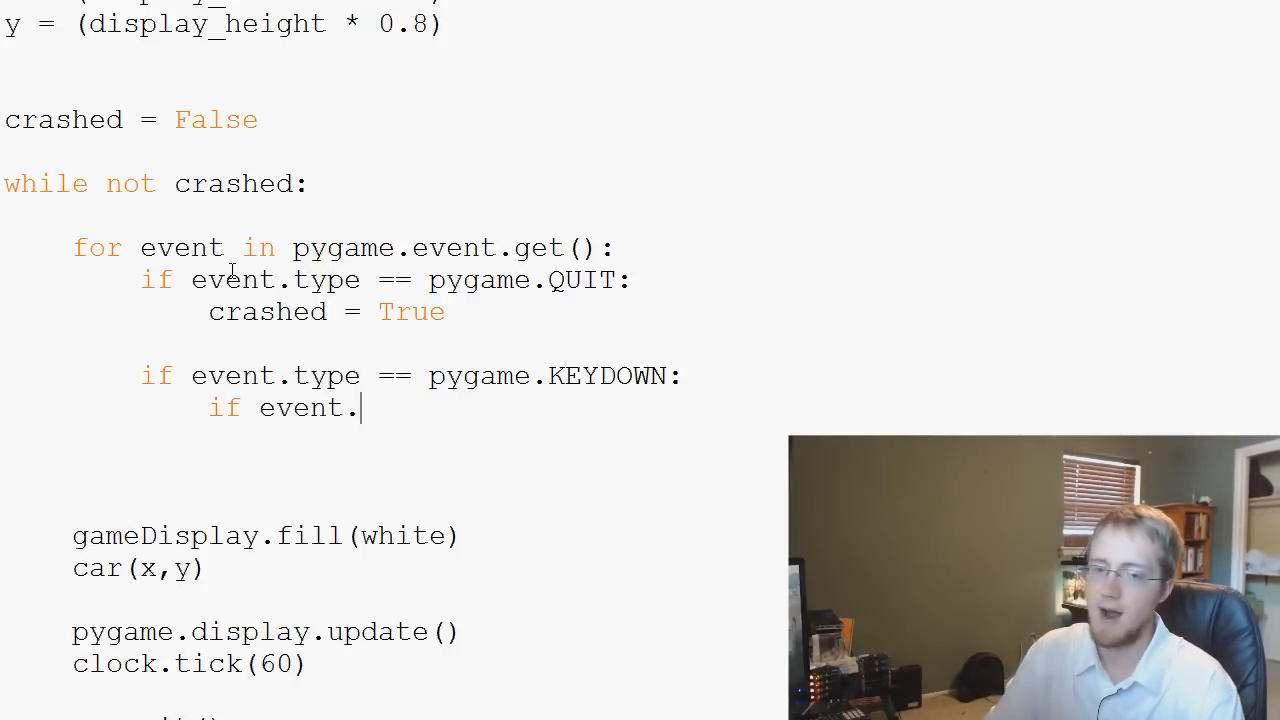
pyautogui.write('key ==')
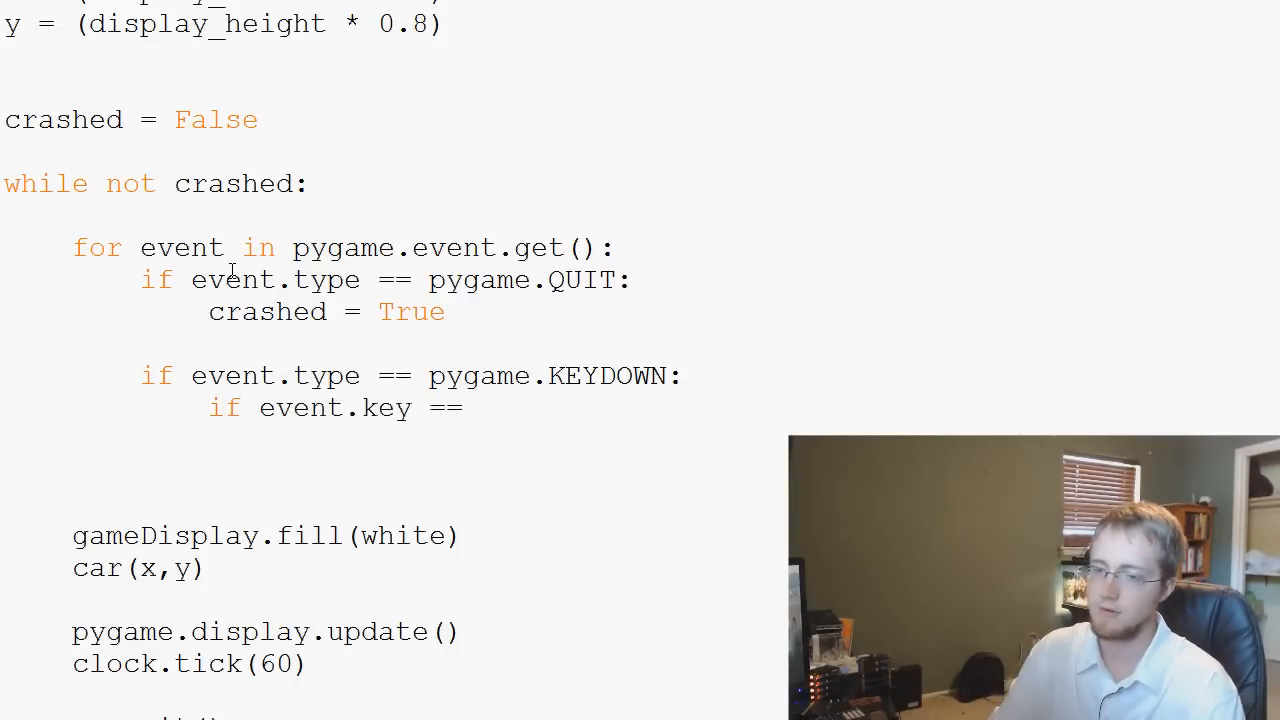
pyautogui.write('pygame.')
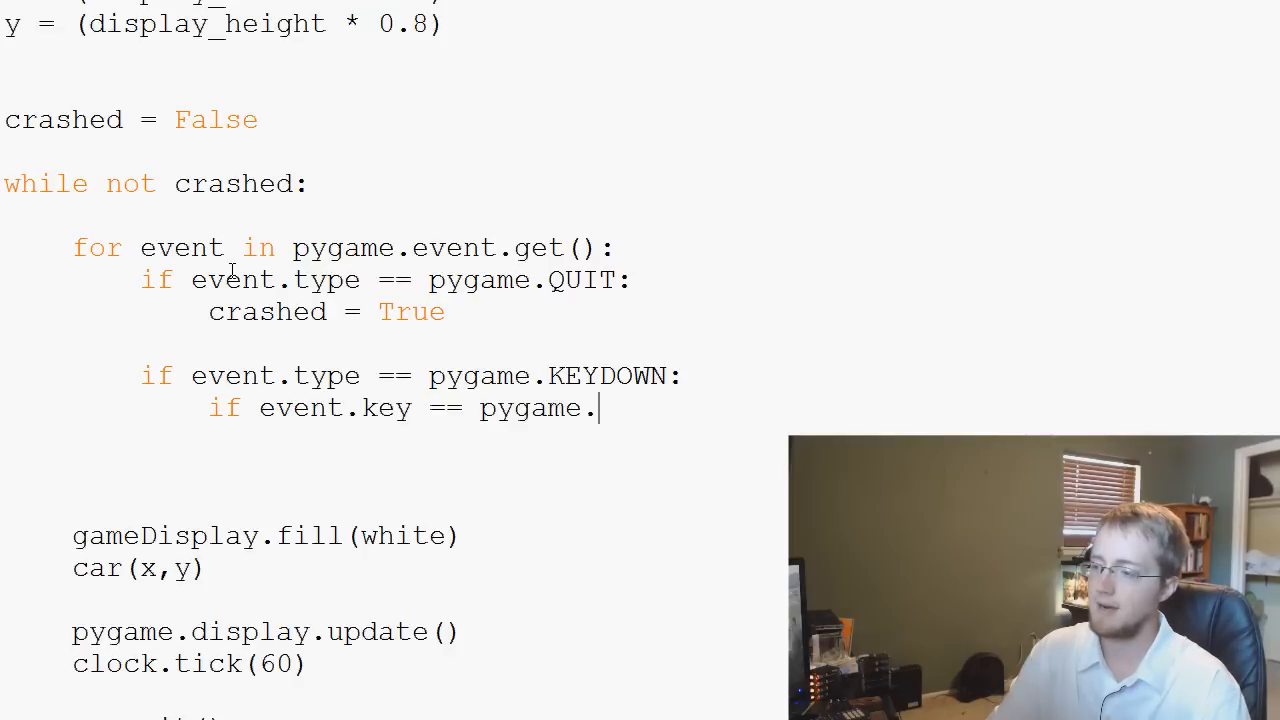
pyautogui.write('K_')
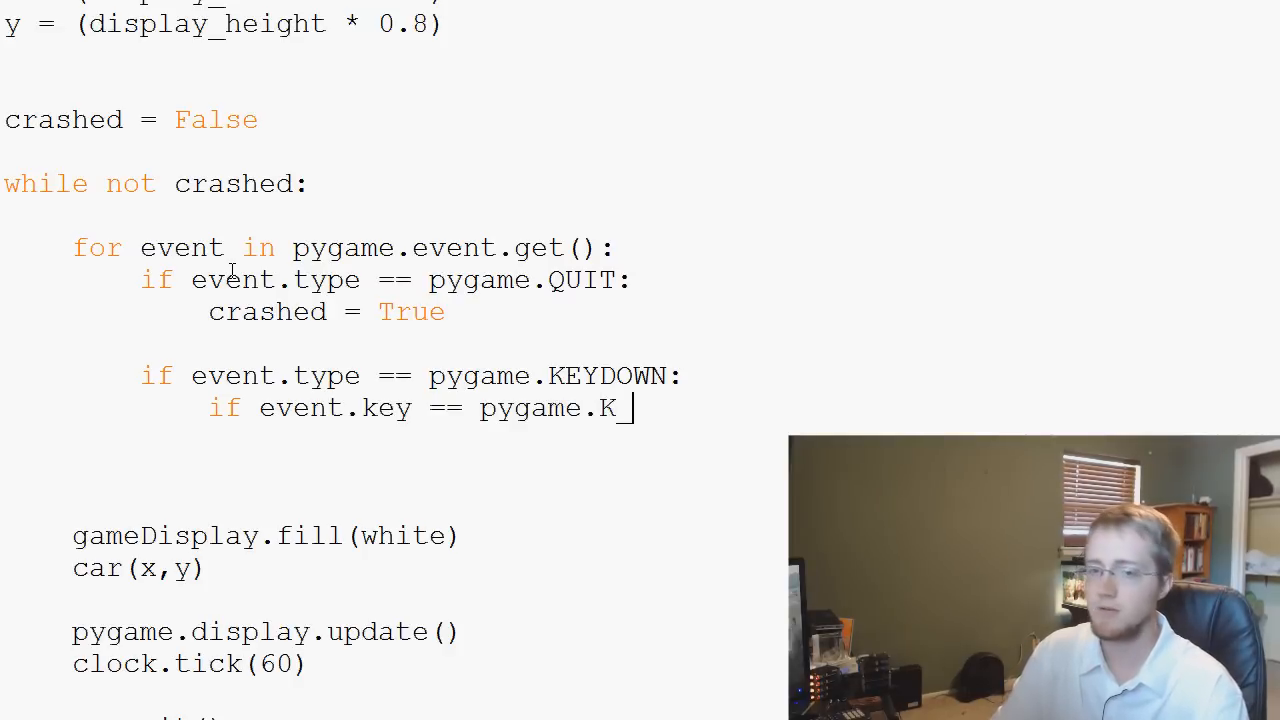
pyautogui.write('LEFT:')
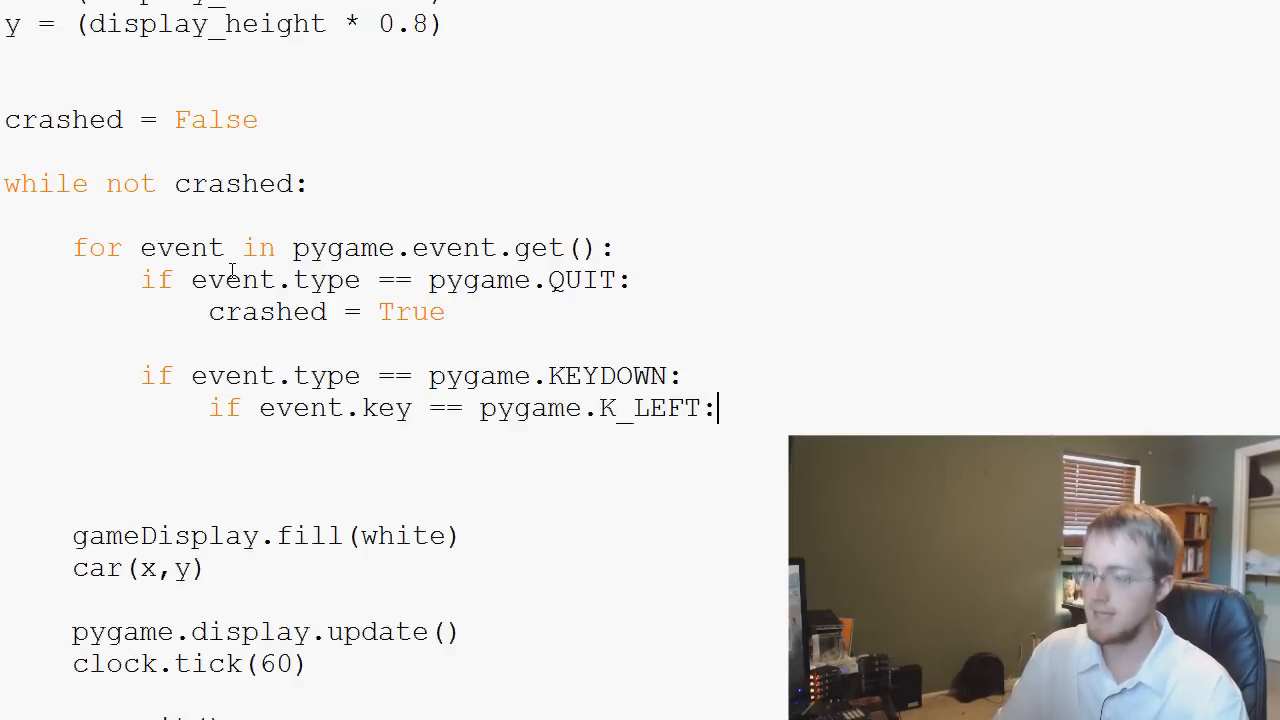
pyautogui.press('enter')
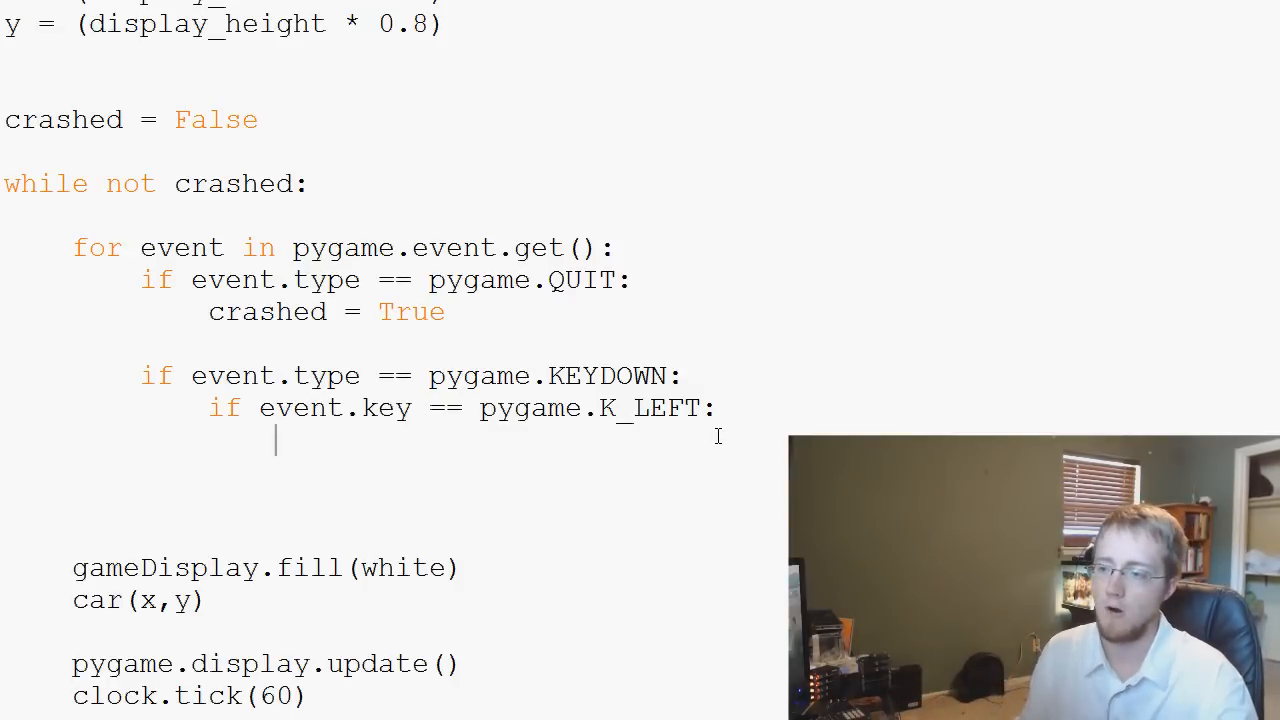
# - Add 'x_change = 0' below the car's y position assignment
pyautogui.scroll(-3)
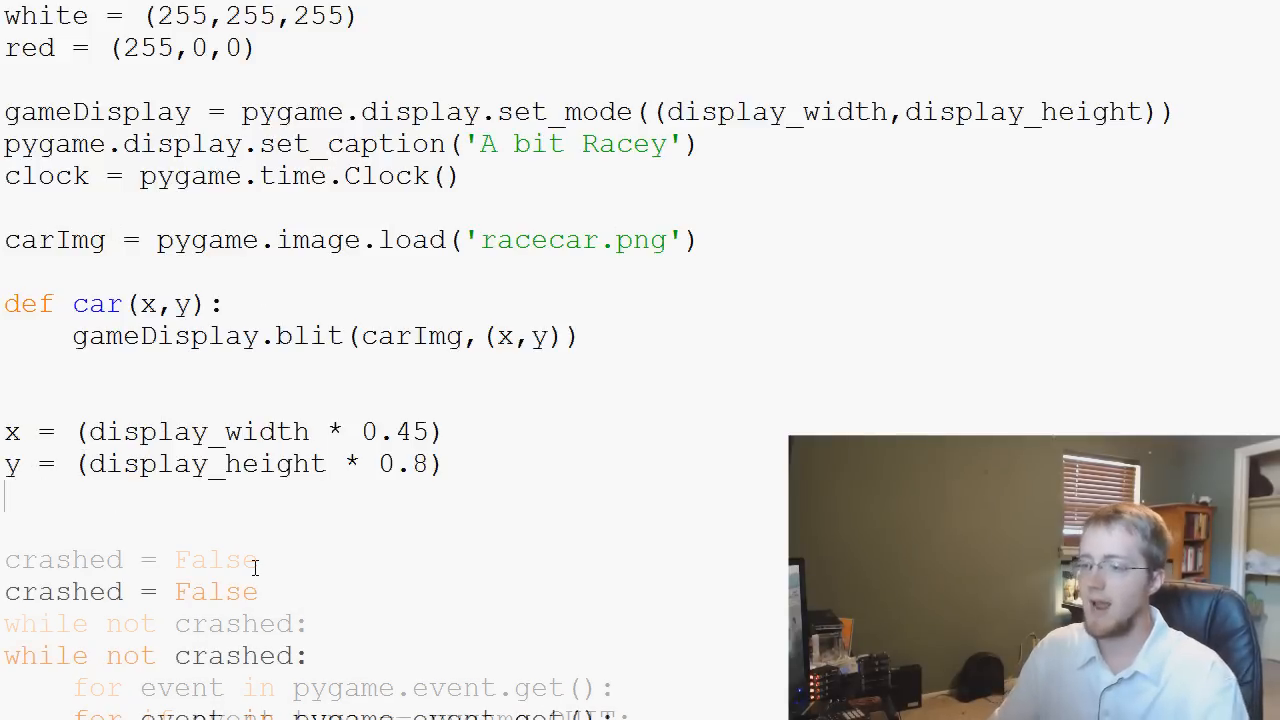
pyautogui.write('x_')
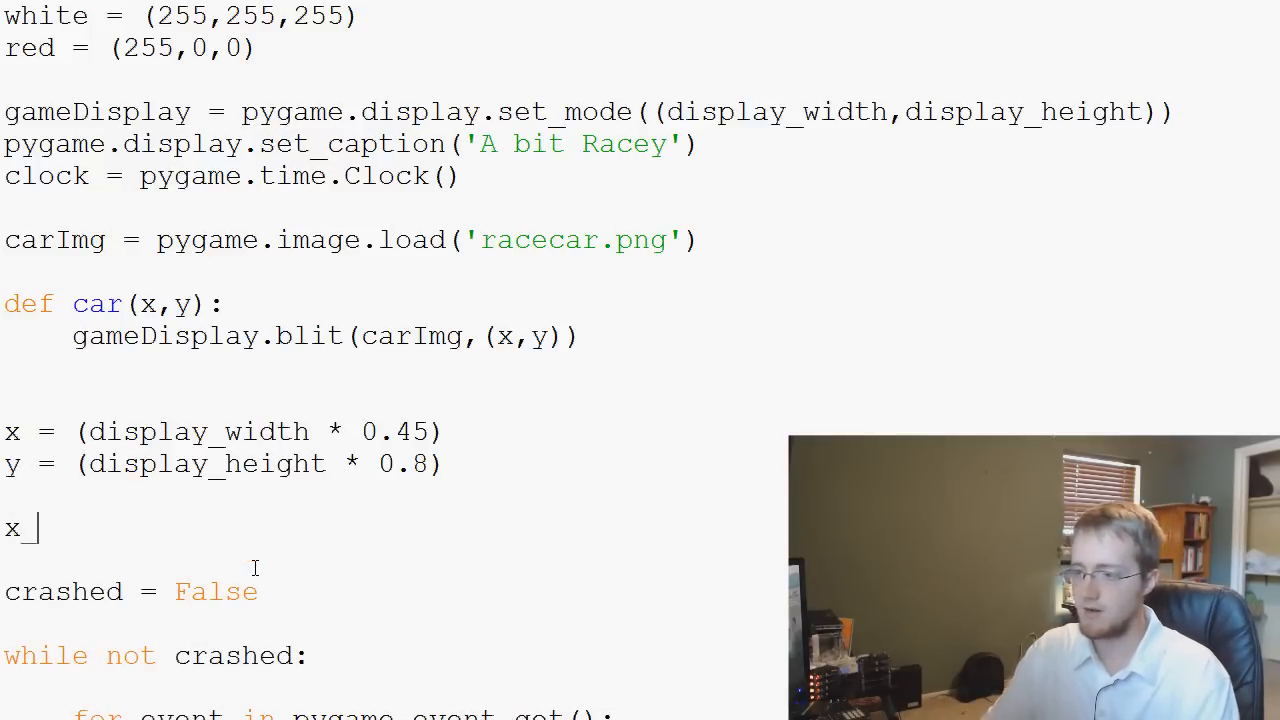
pyautogui.write('_change =')
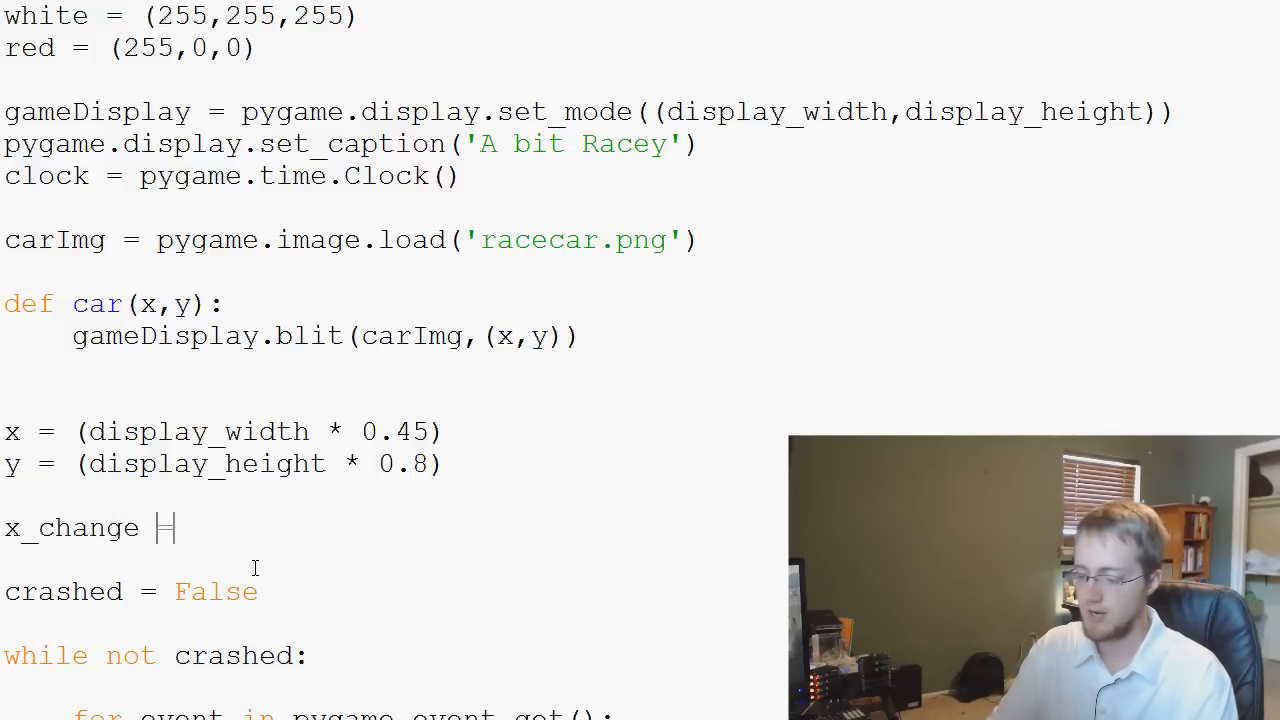
pyautogui.write('= 0')
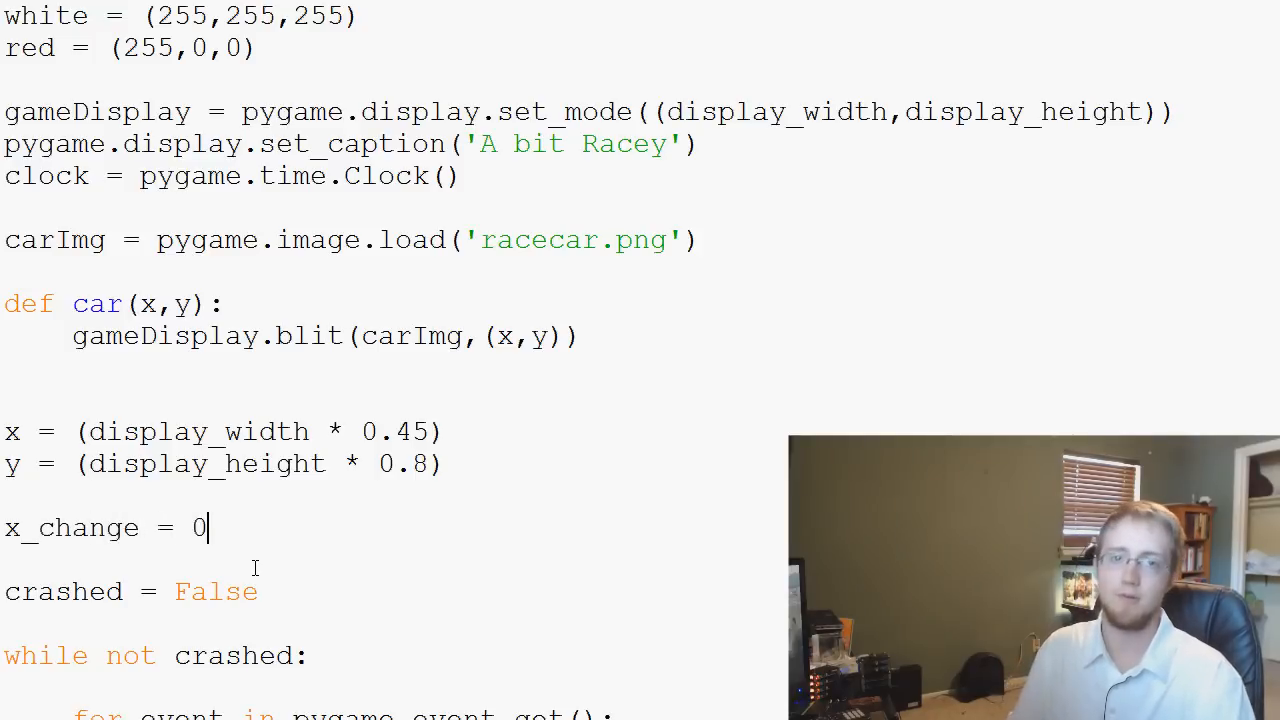
pyautogui.scroll(-3)
pyautogui.write('if event.key == pygame.K_LEFT:')
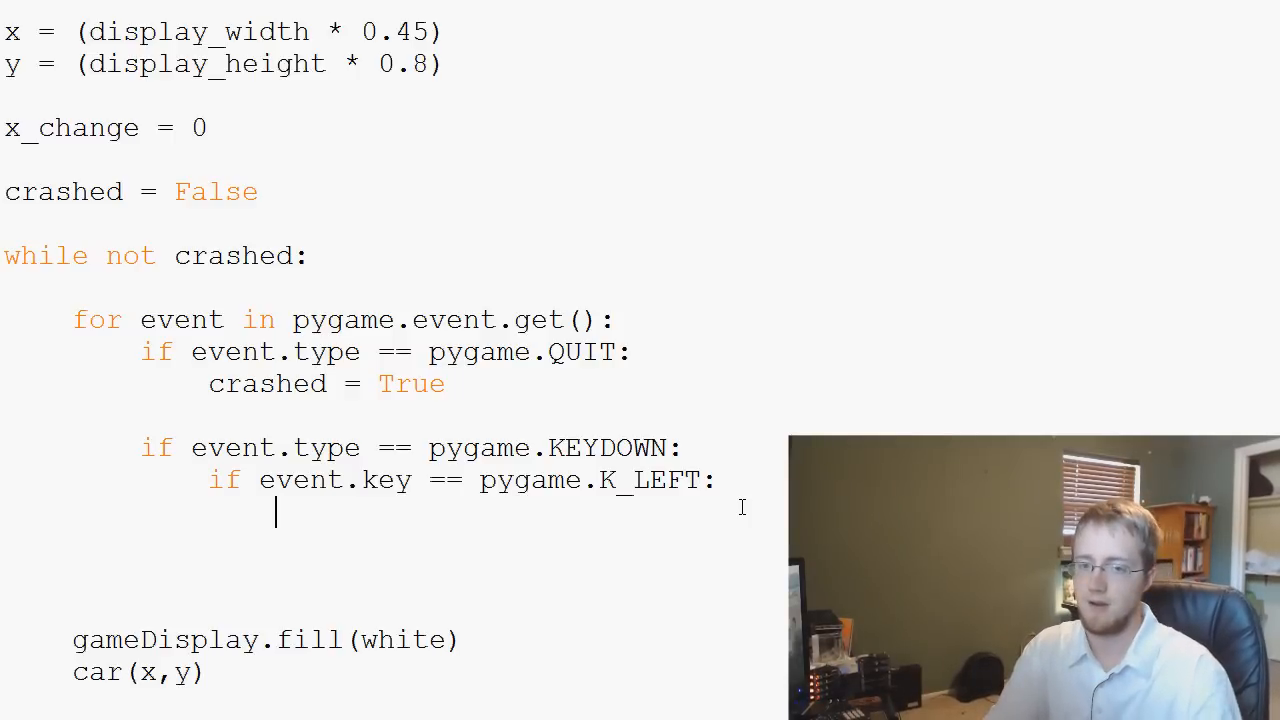
# - Make the left arrow set x_change = -5 and add an elif K_RIGHT branch setting 5
pyautogui.write('x_change =')
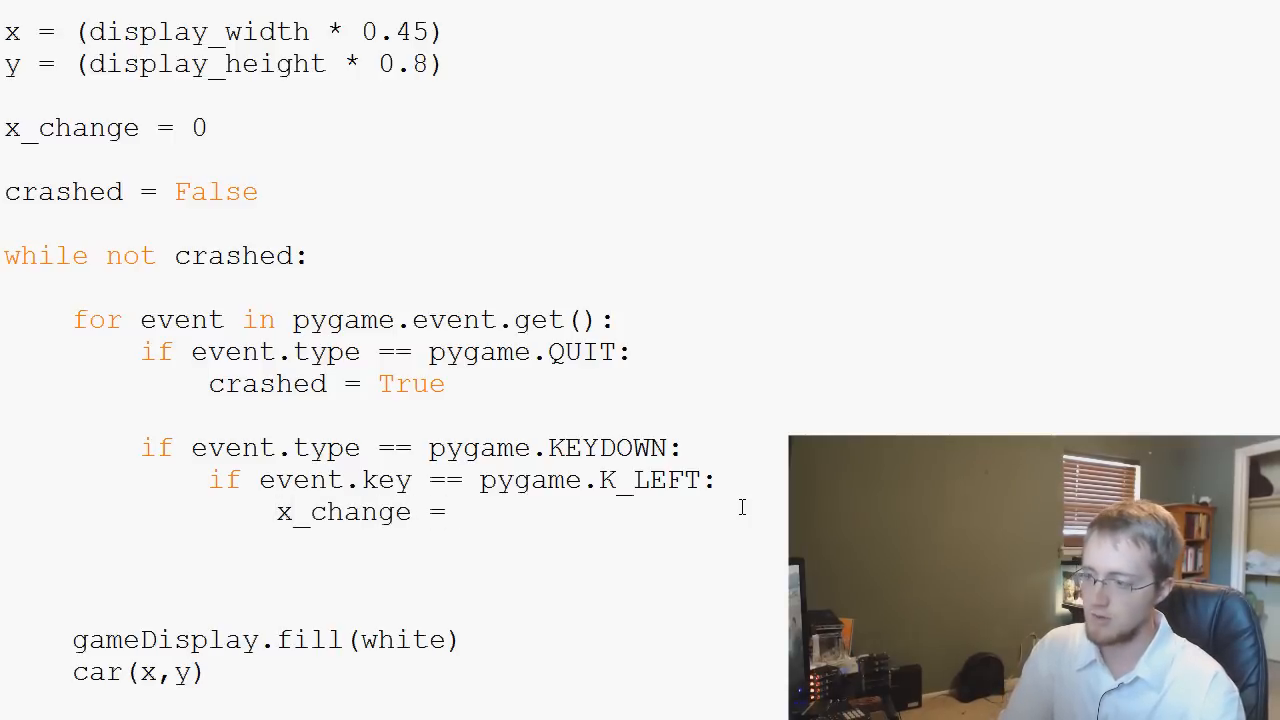
pyautogui.write('-5')
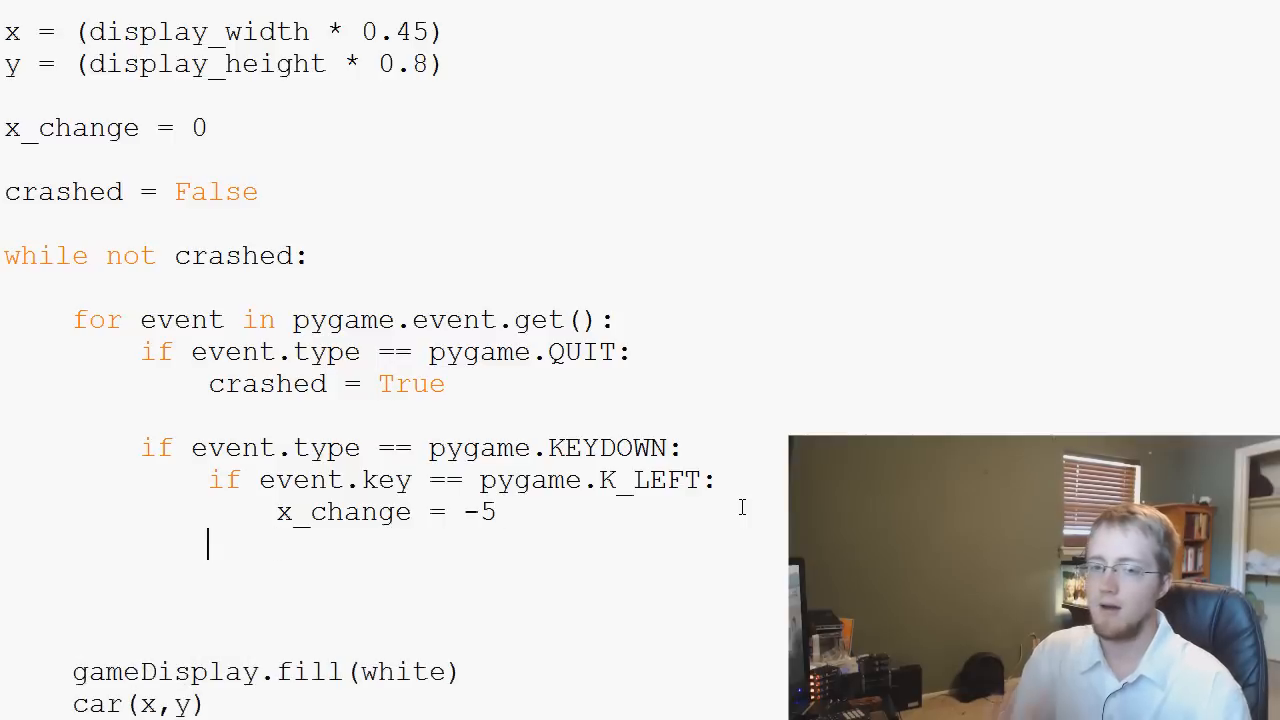
pyautogui.write('elif')
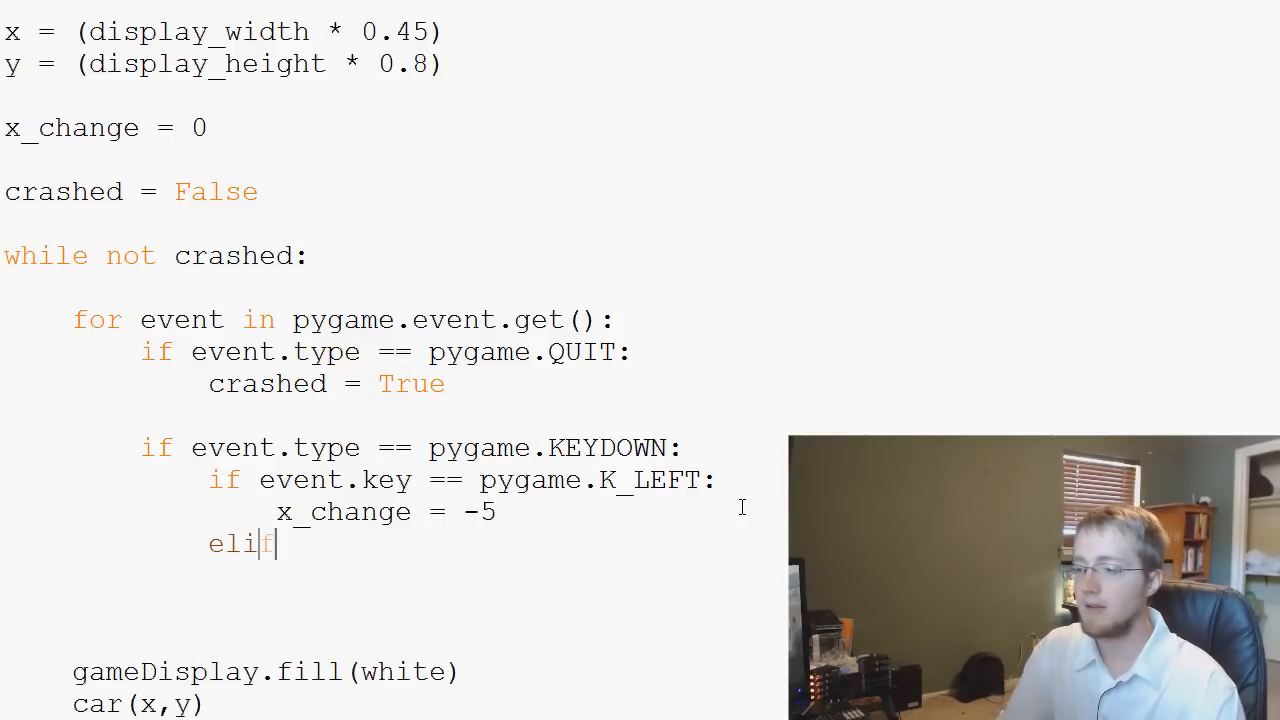
pyautogui.write('event.key == pygame.')
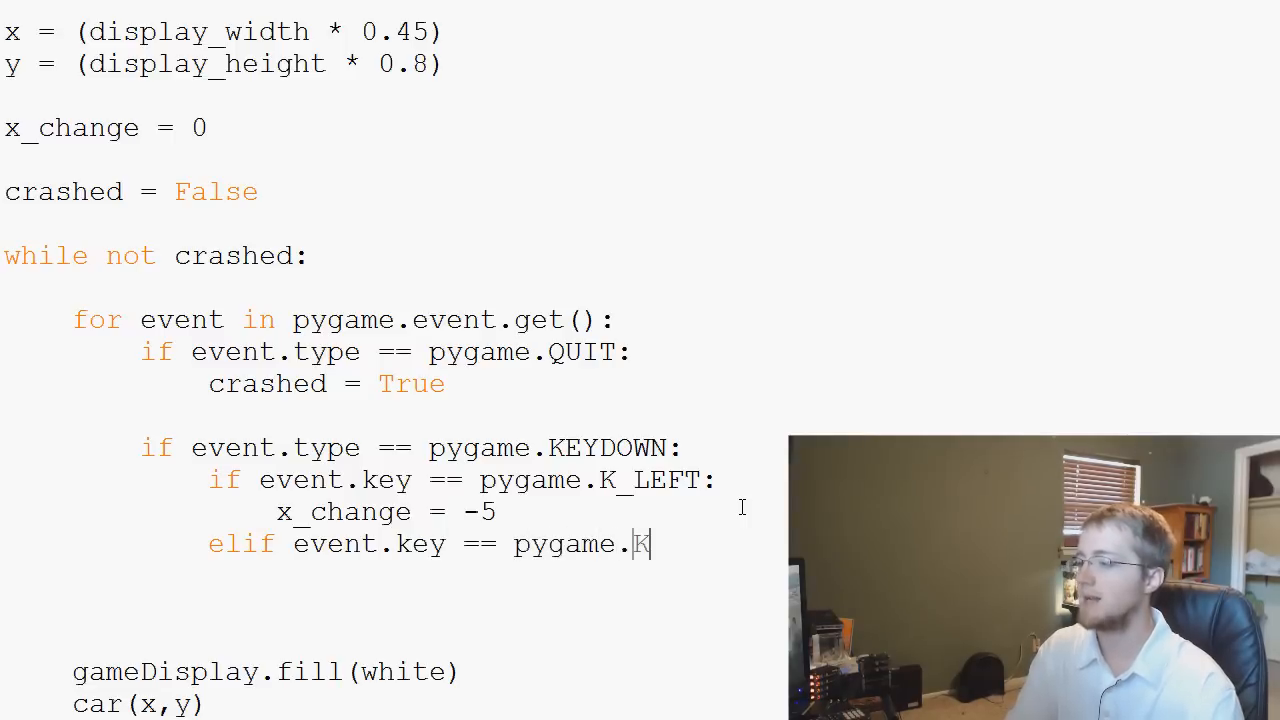
pyautogui.write('K_RIGHT:')
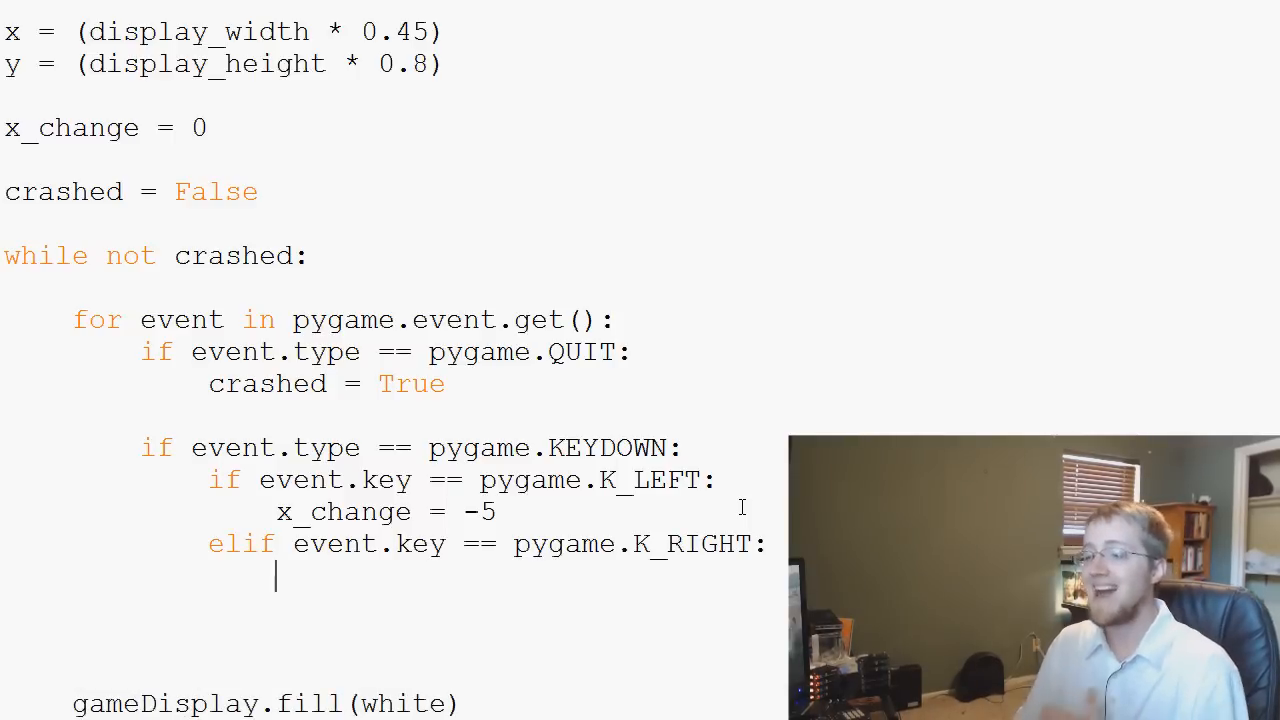
pyautogui.write('x')
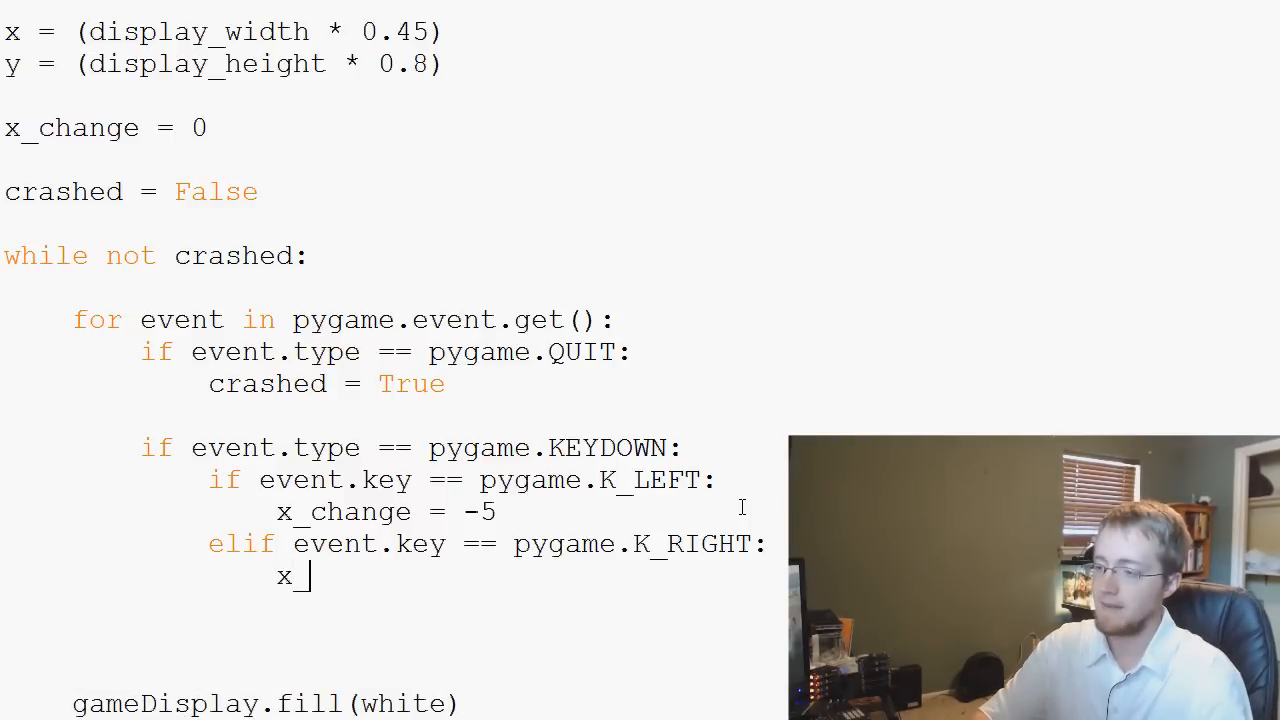
pyautogui.write('_change = 5')
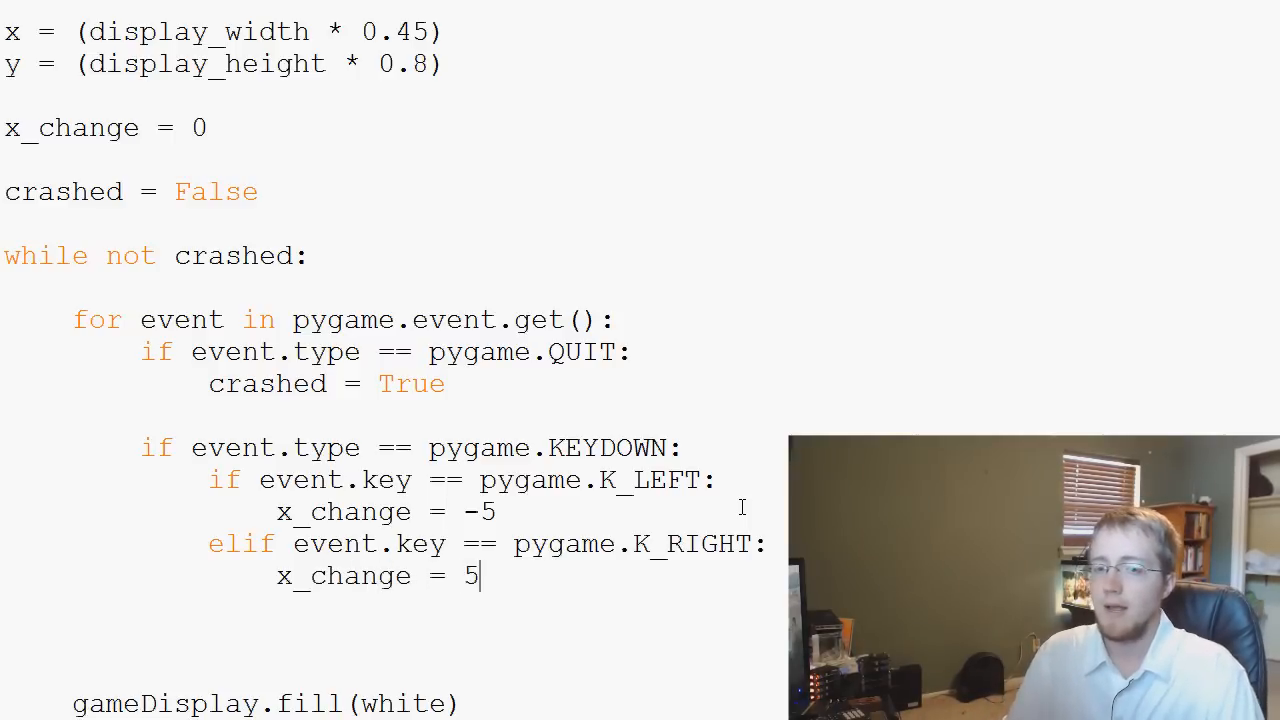
# - Add blank lines after the right-arrow branch, back at the KEYDOWN check's indentation
pyautogui.press('enter')
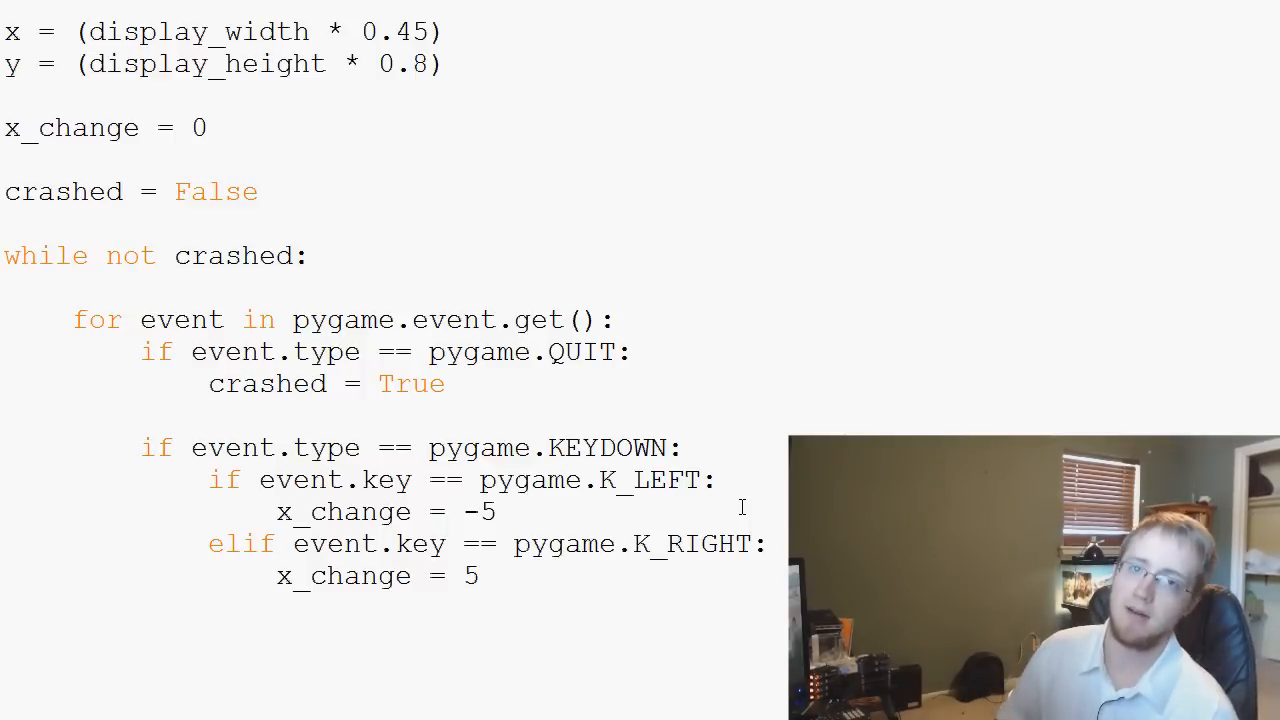
pyautogui.press('enter')
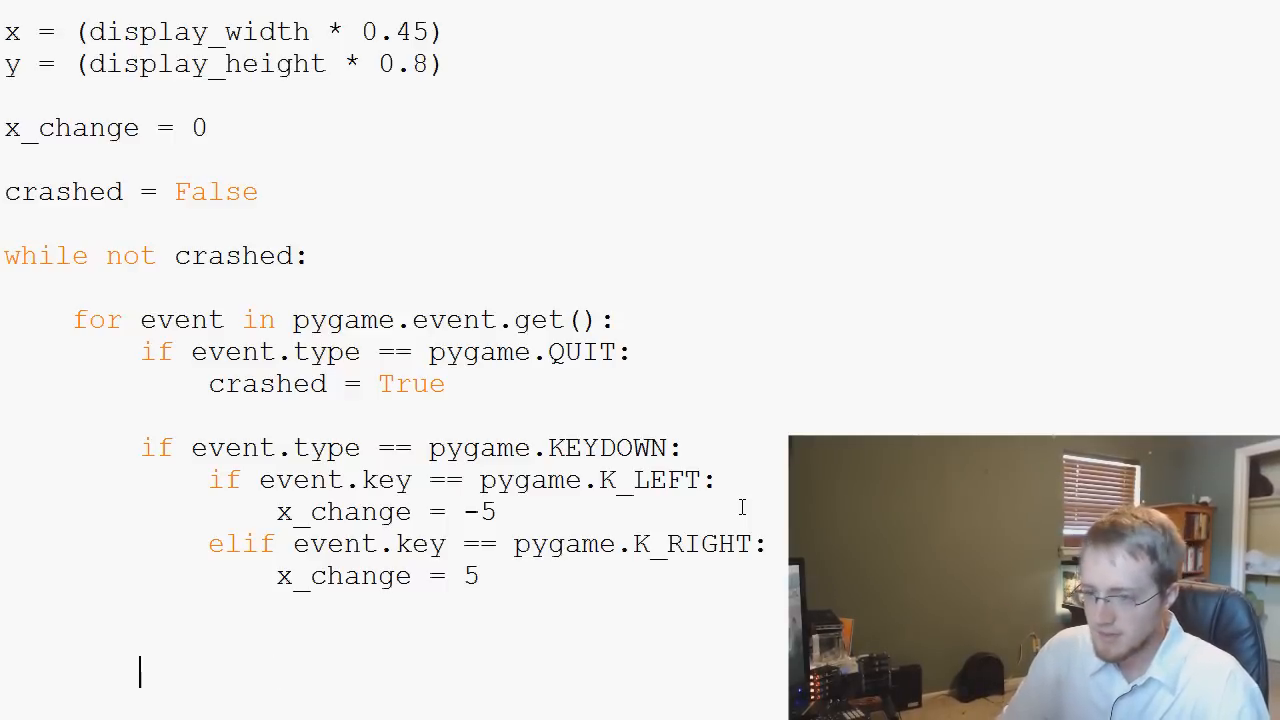
# - Add an 'if event.type == pygame.KEYUP:' check to the event loop
pyautogui.write('i')
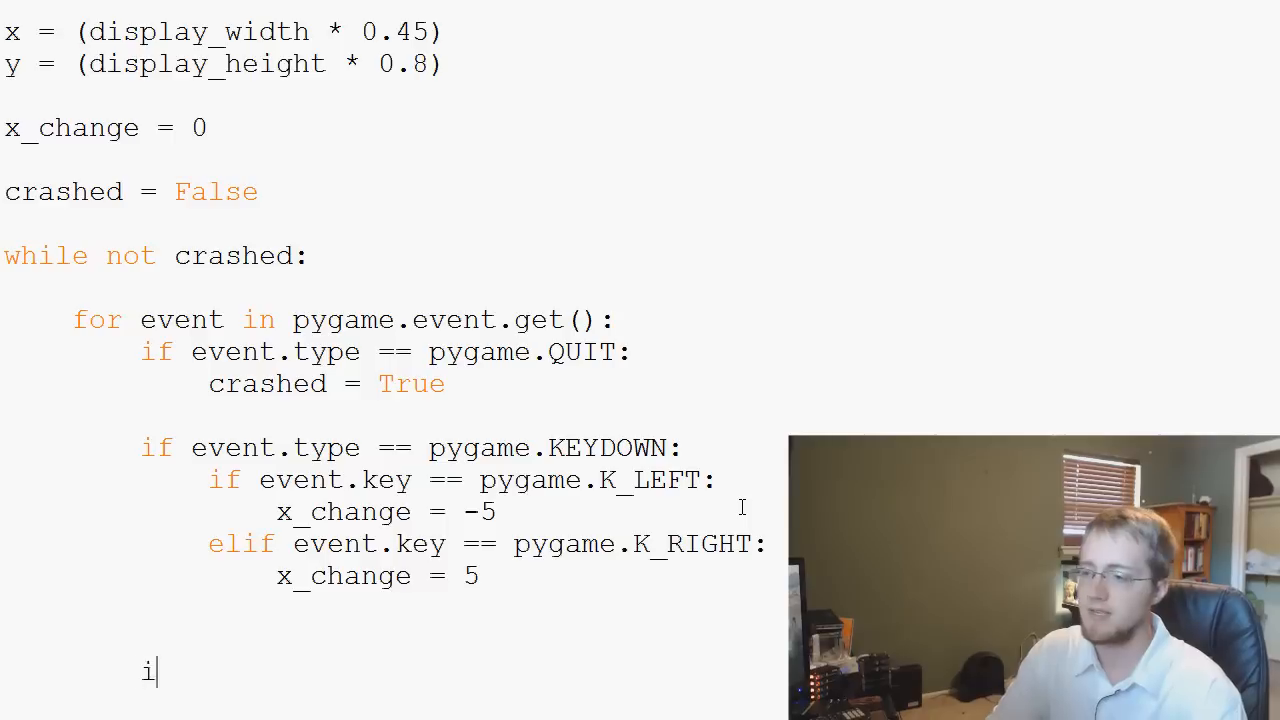
pyautogui.write('f event.ty')
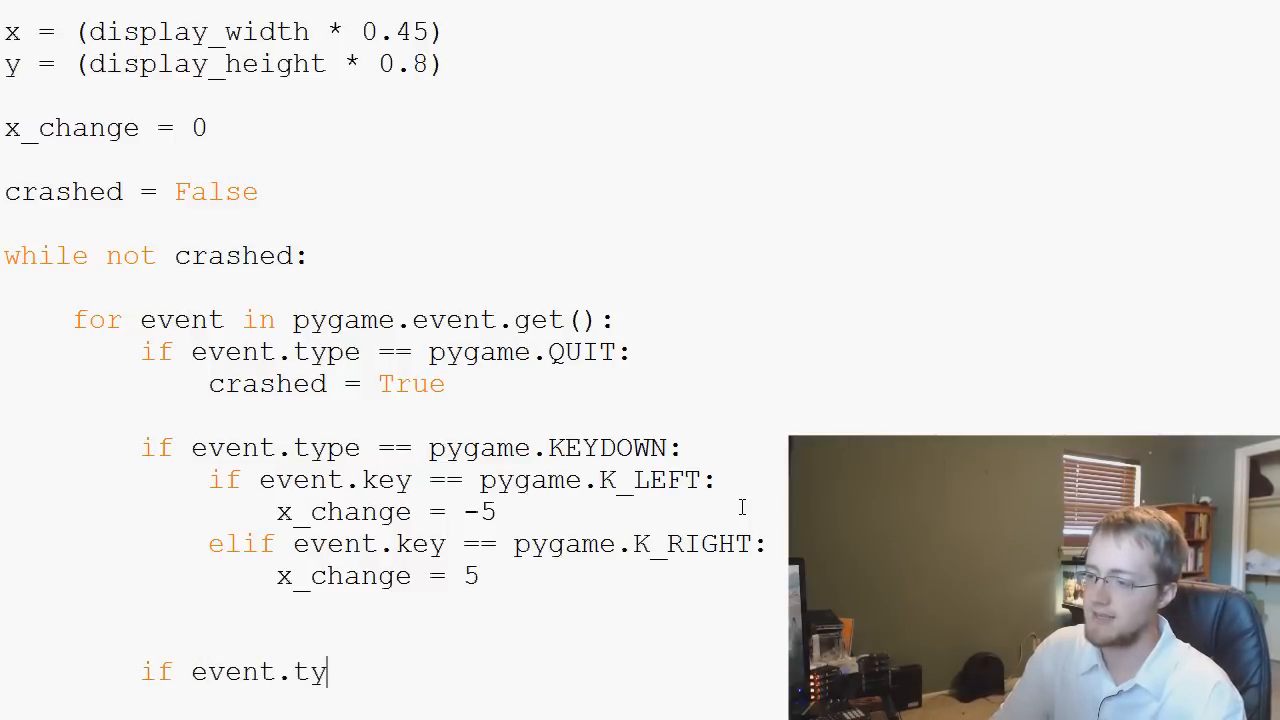
pyautogui.write('pe ==')
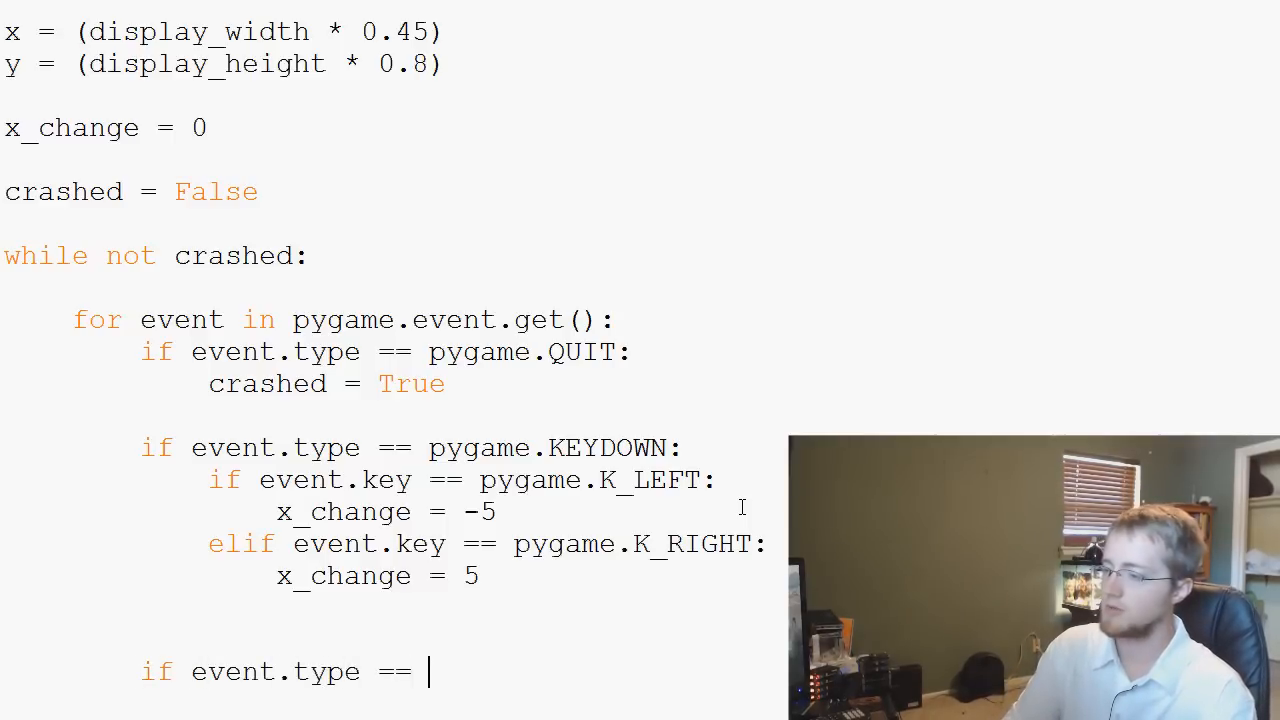
pyautogui.write('pygame.')
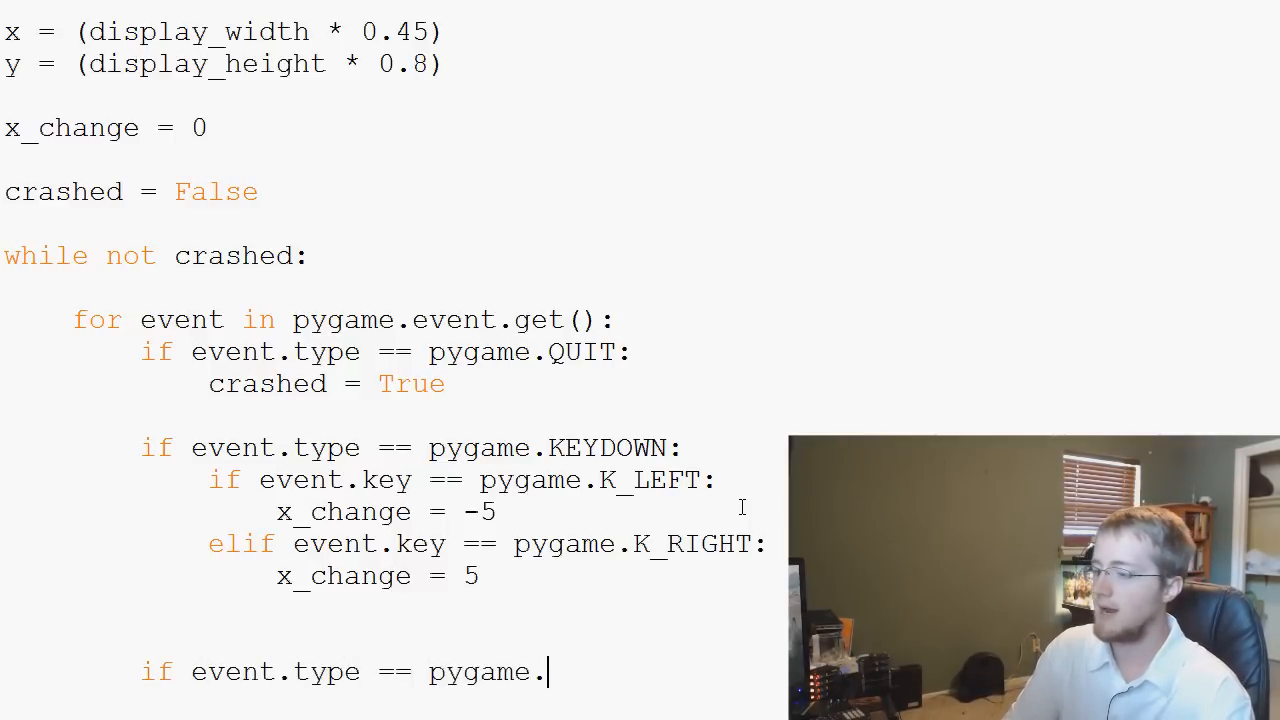
pyautogui.write('KEYUP:')
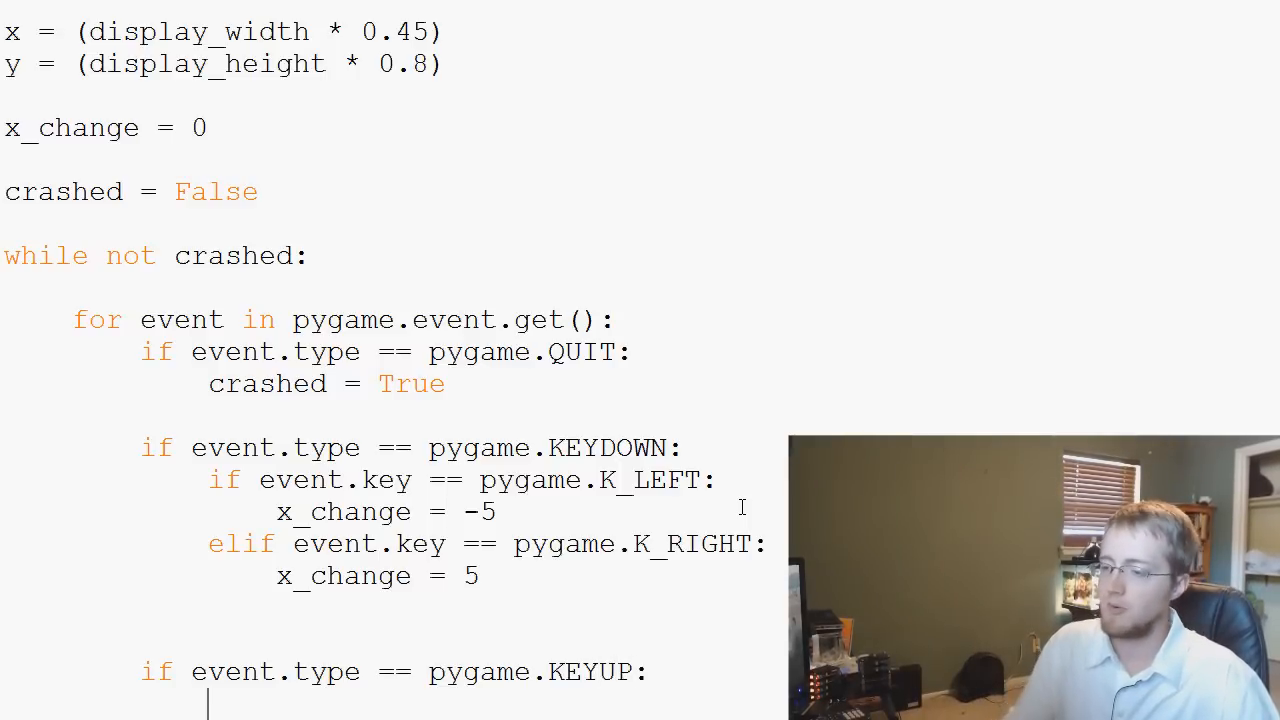
pyautogui.scroll(-3)
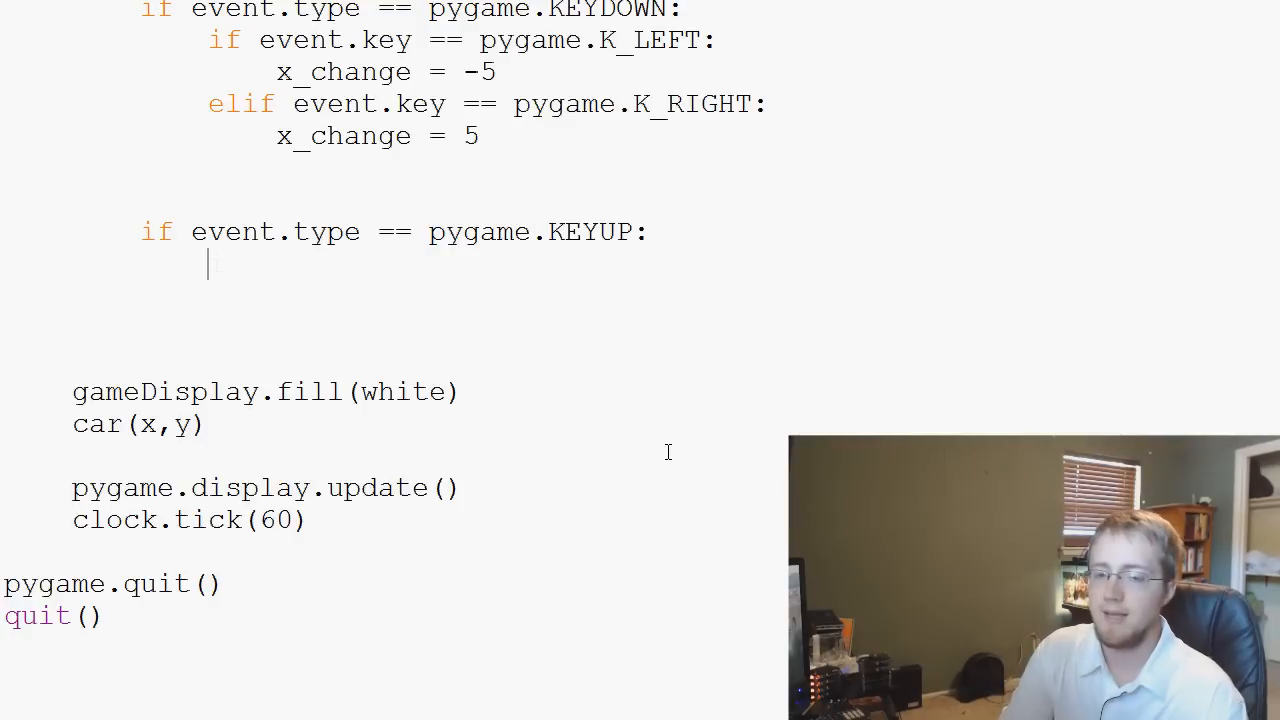
# - Reset x_change to 0 when K_LEFT or K_RIGHT is released
pyautogui.write('if e')
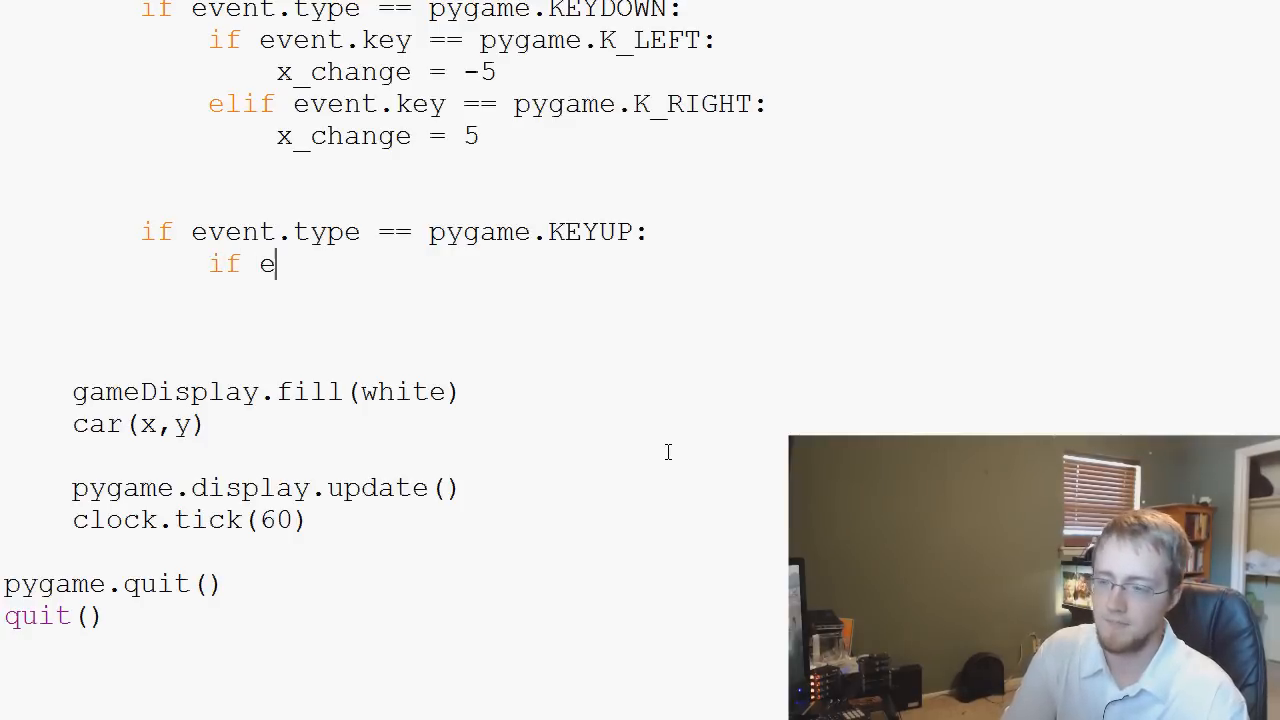
pyautogui.write('vent.k')
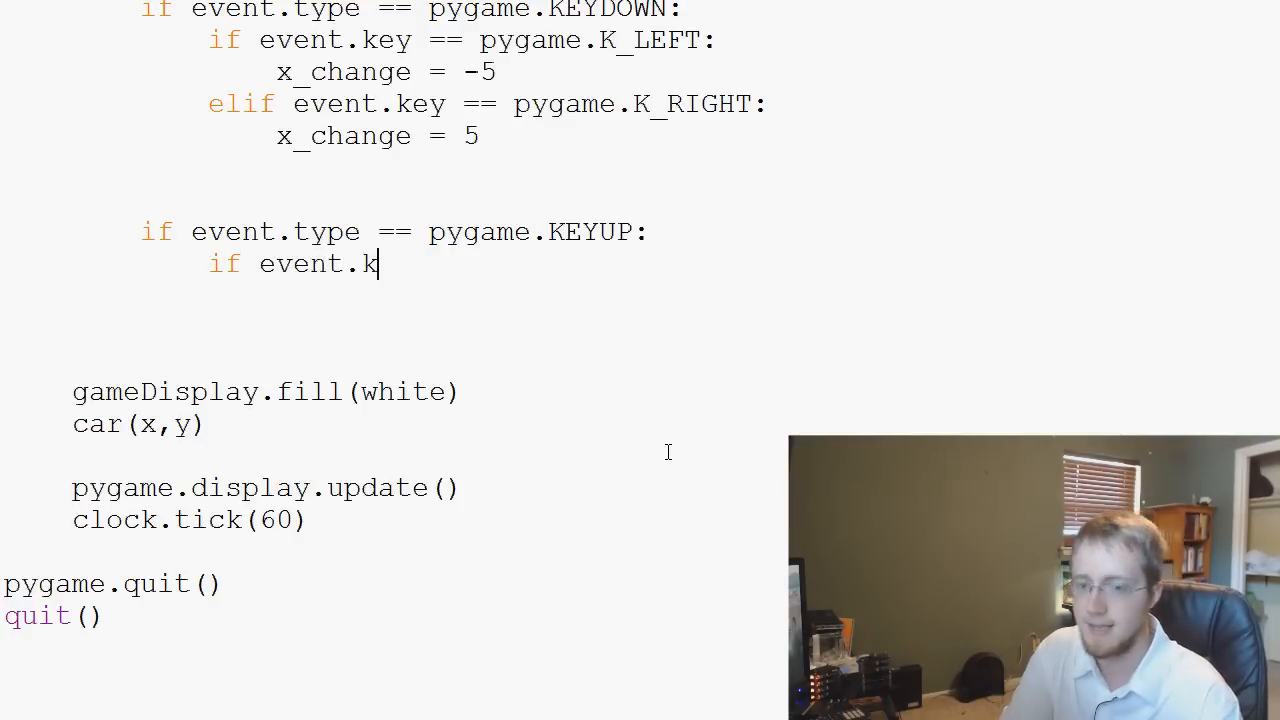
pyautogui.write('ey ==')
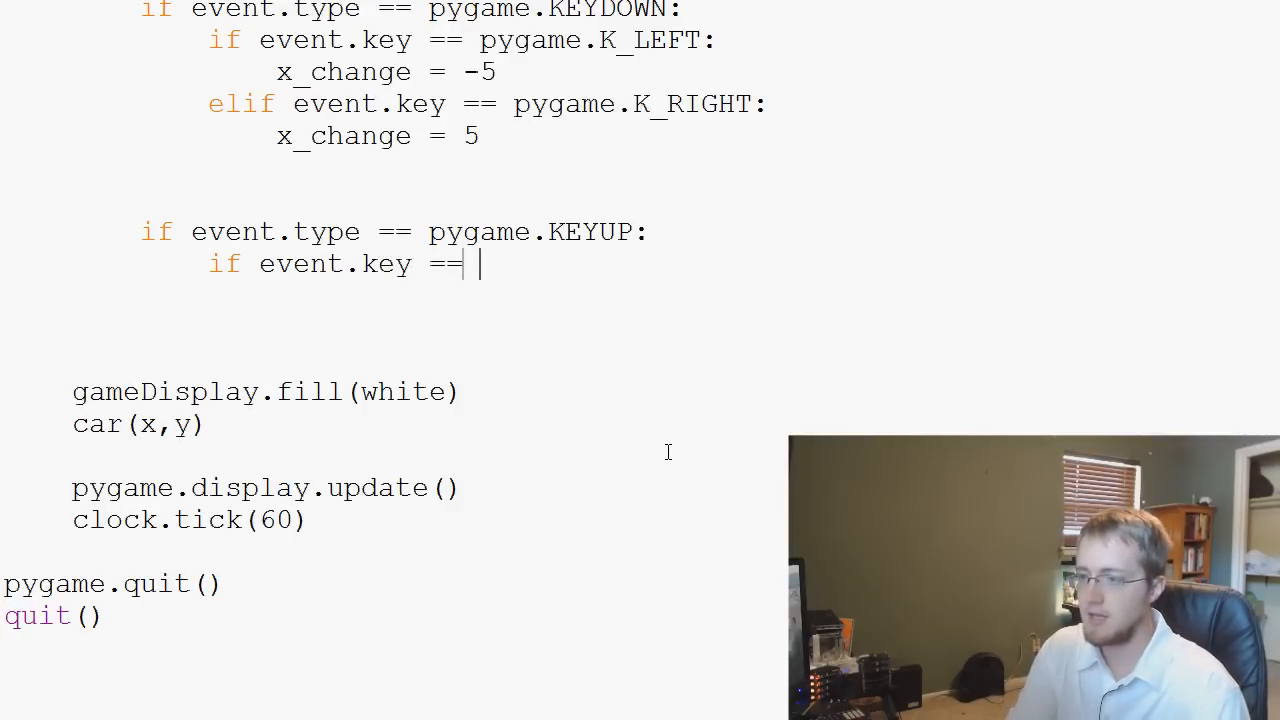
pyautogui.write('pygam')
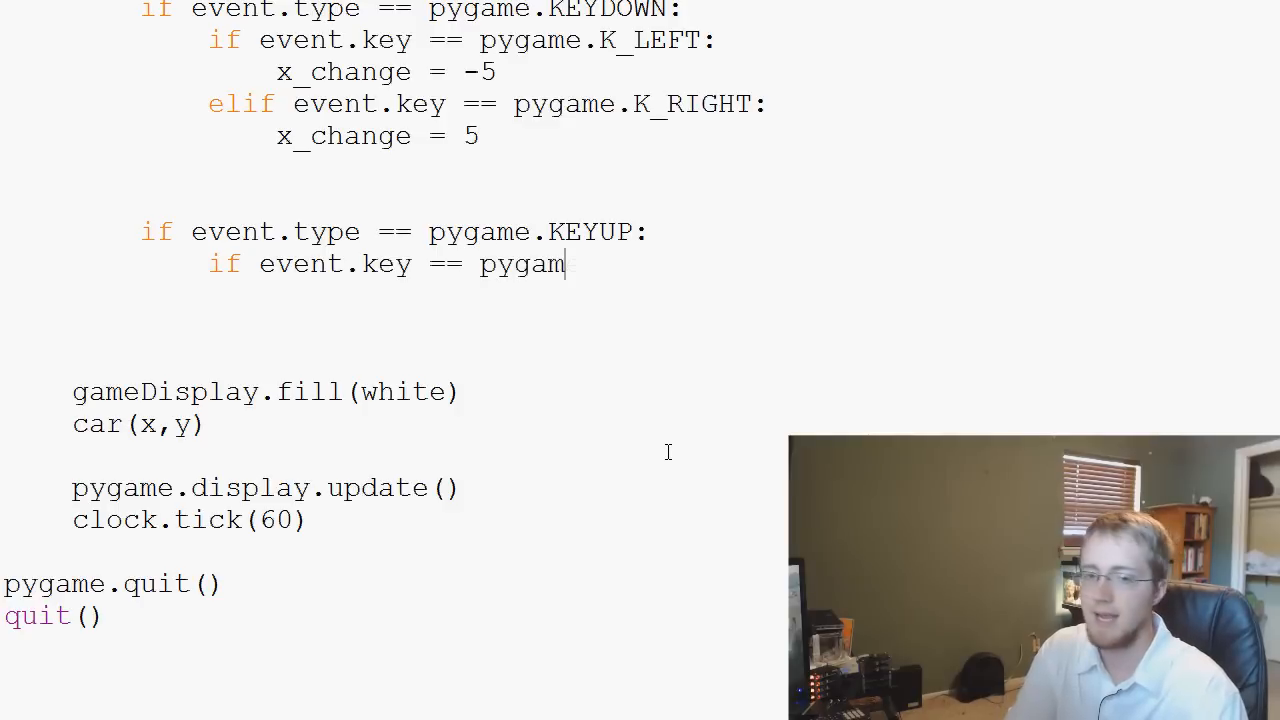
pyautogui.write('e.K_LEFT o')
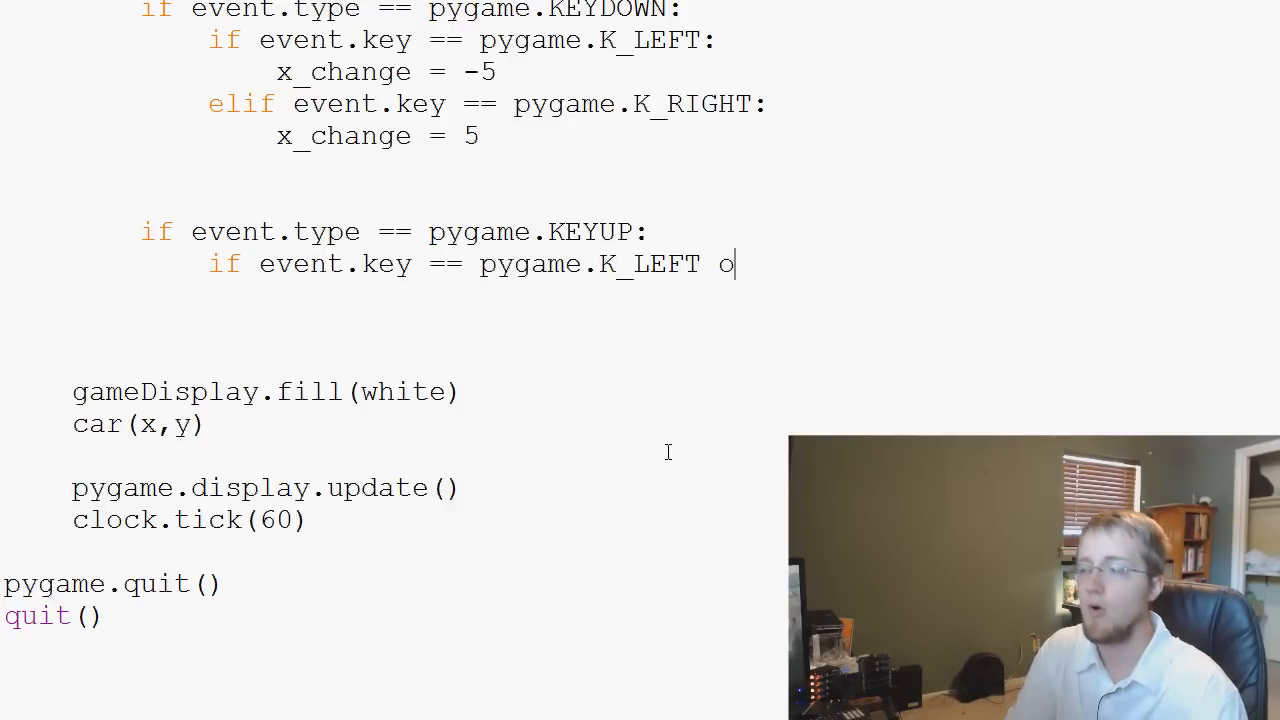
pyautogui.write('r event.key == p')
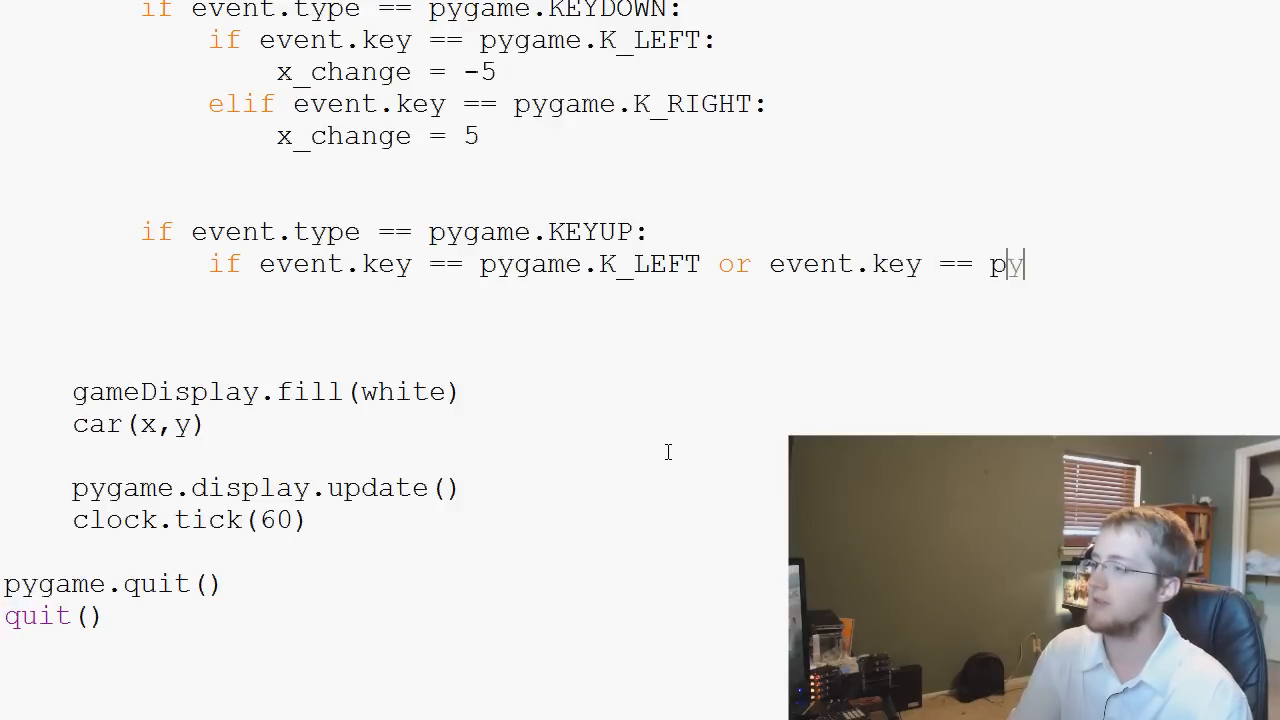
pyautogui.write('ygame.')
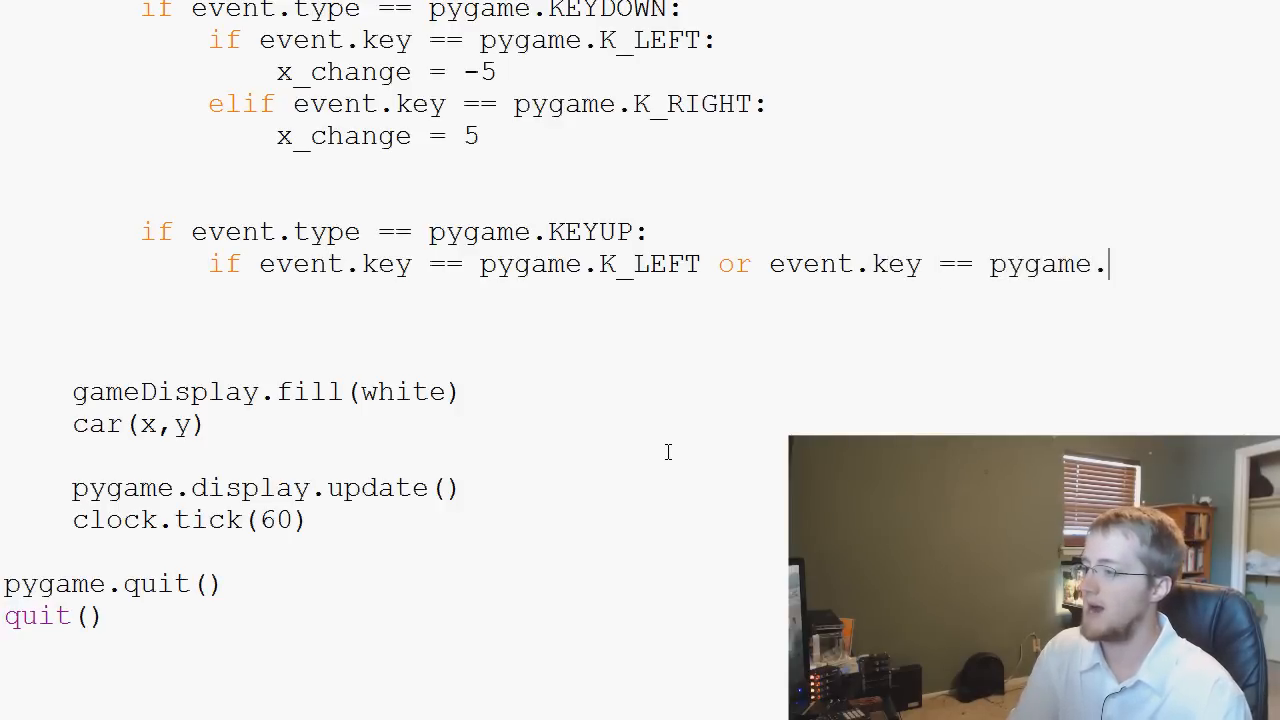
pyautogui.write('K_RIG')
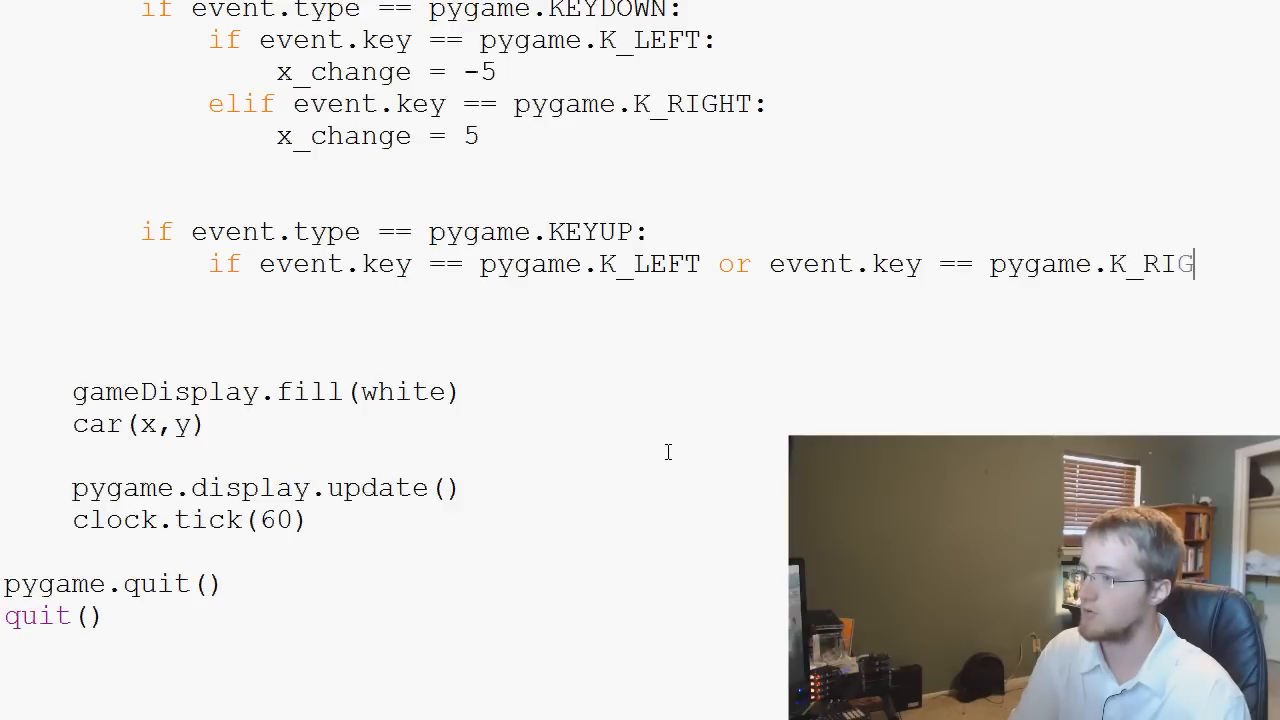
pyautogui.write('HT:')
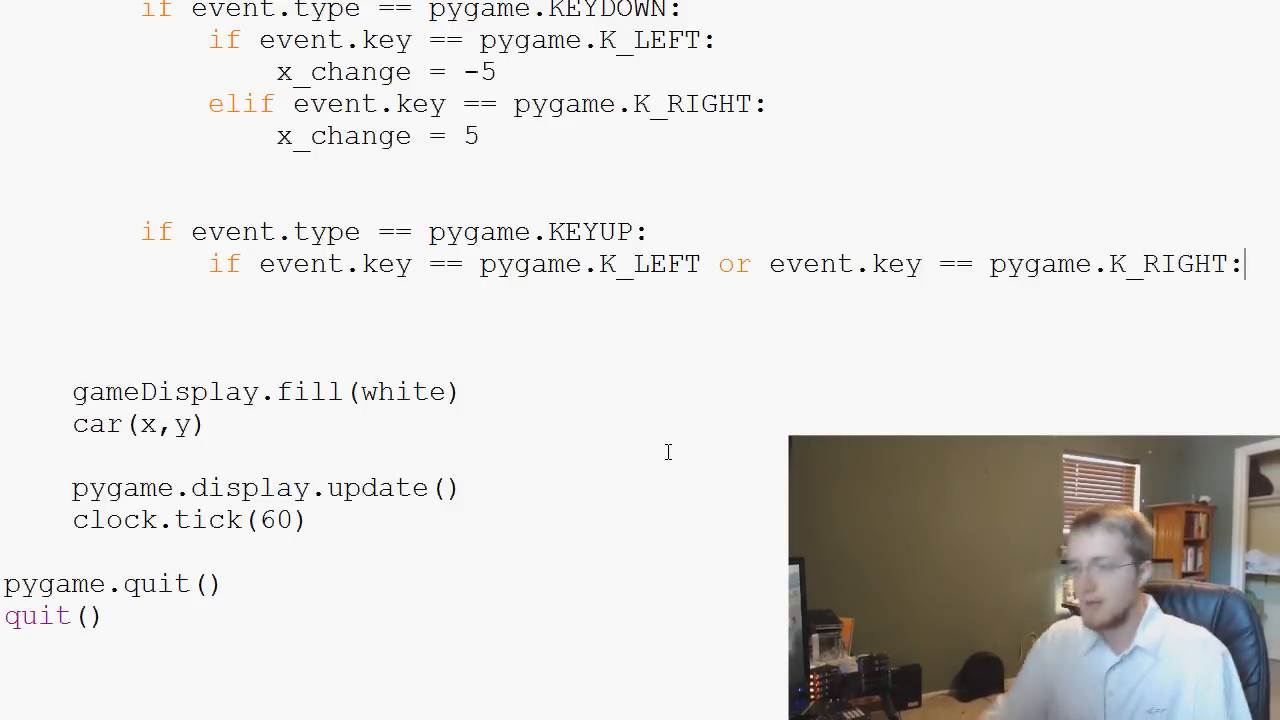
pyautogui.write('x')
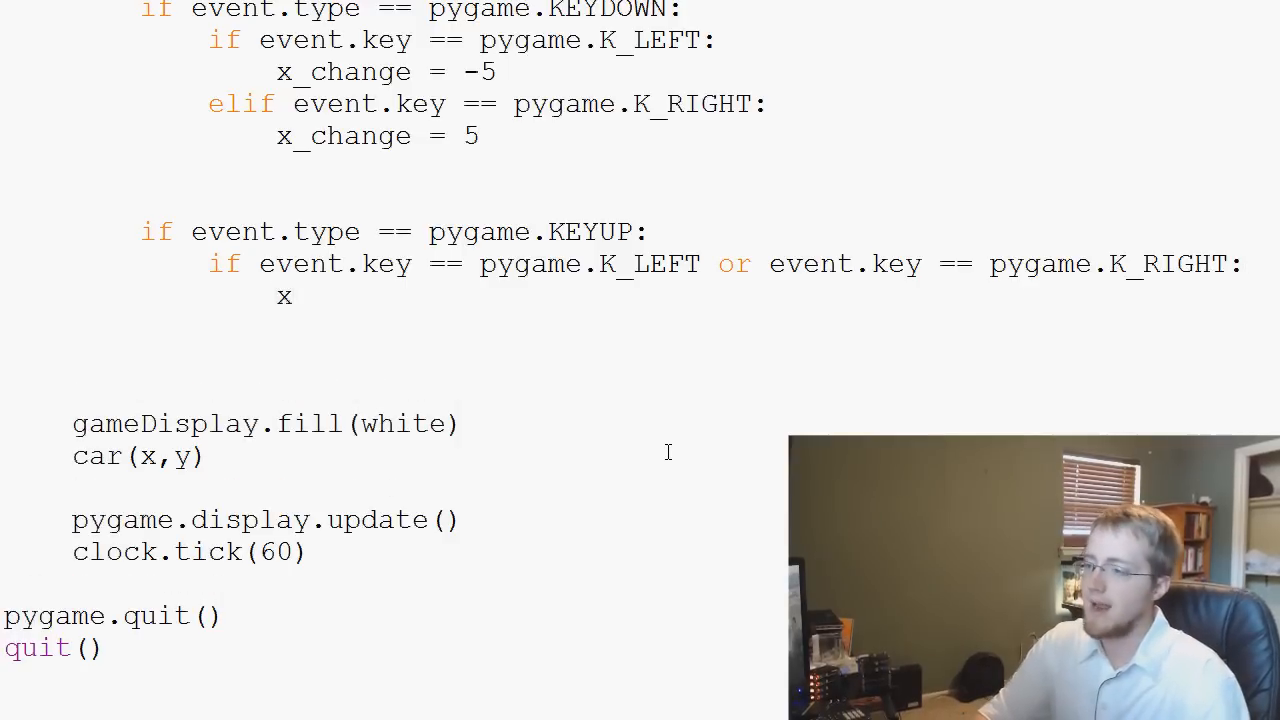
pyautogui.write('_chan')
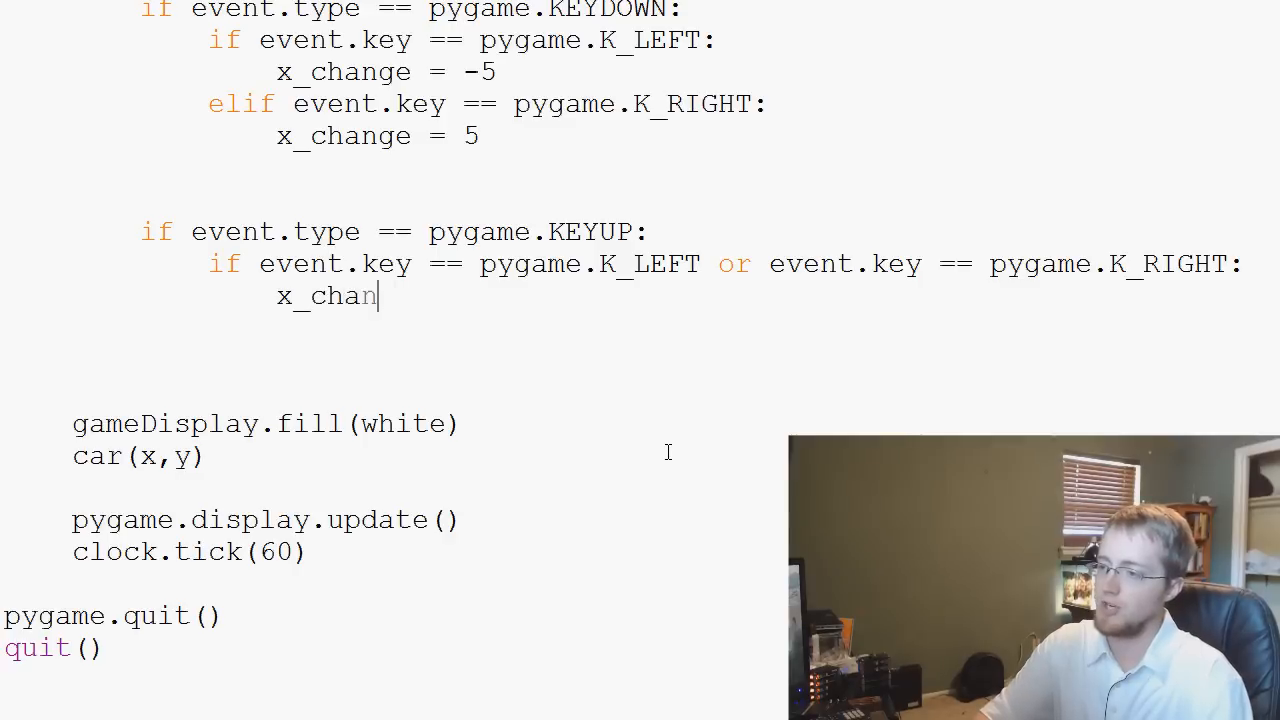
pyautogui.write('ge = 0')
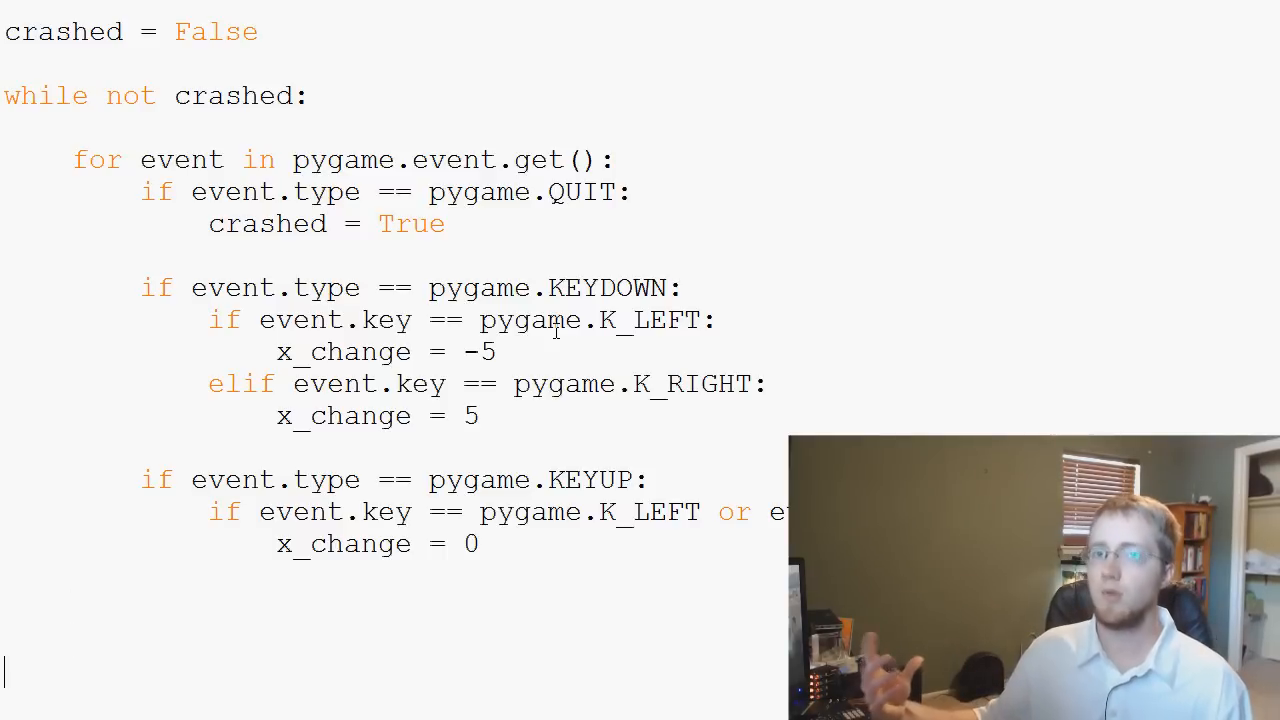
# - Add 'x += x_change' above gameDisplay.fill(white) in the game loop
pyautogui.scroll(-3)
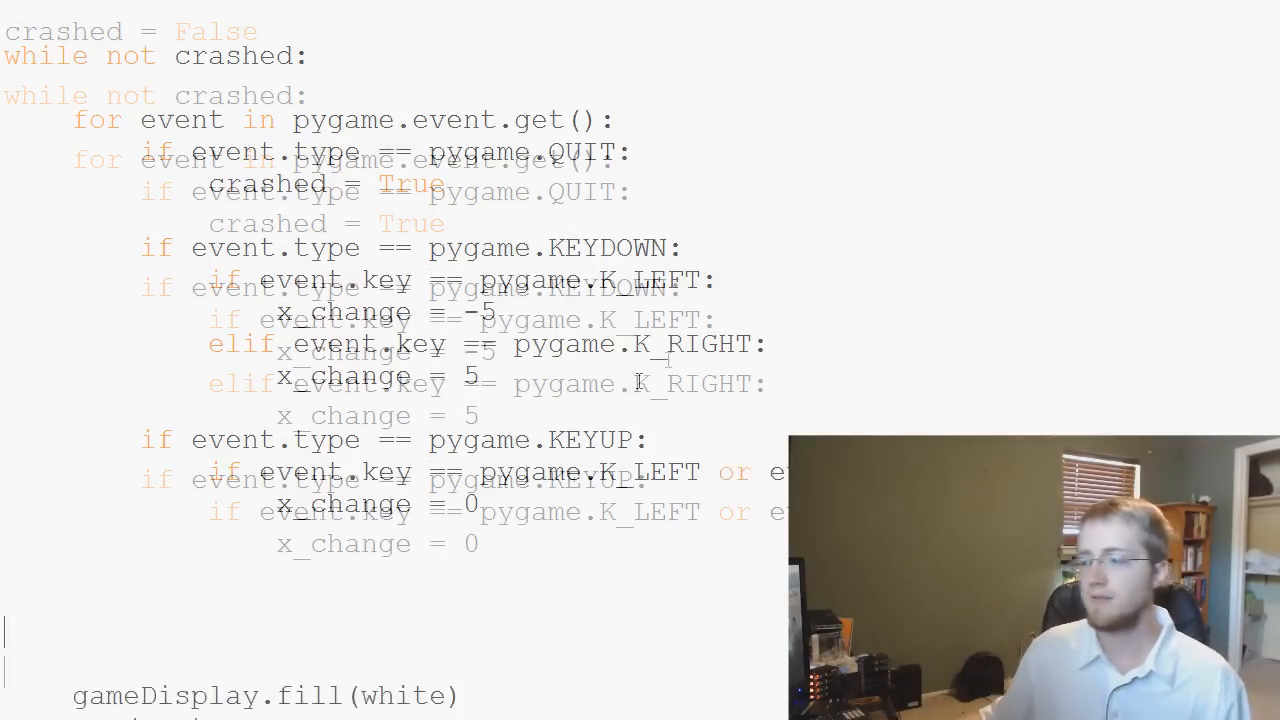
pyautogui.scroll(-3)
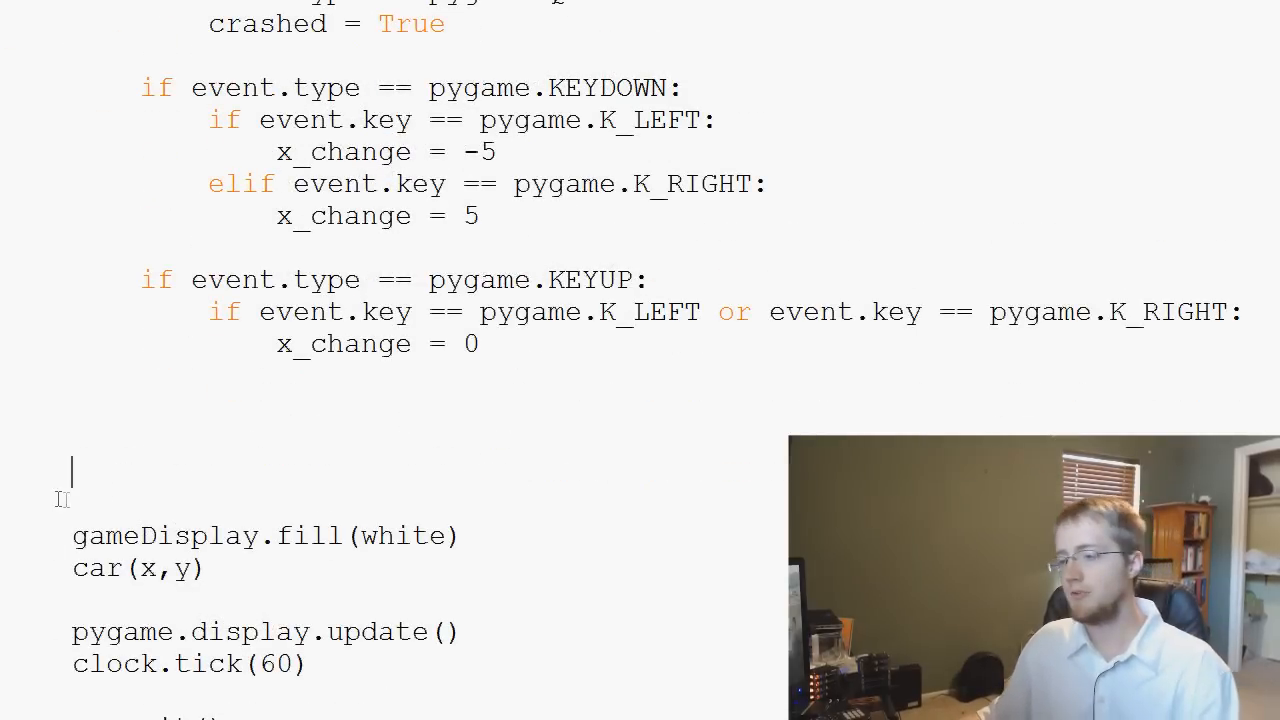
pyautogui.write('x')
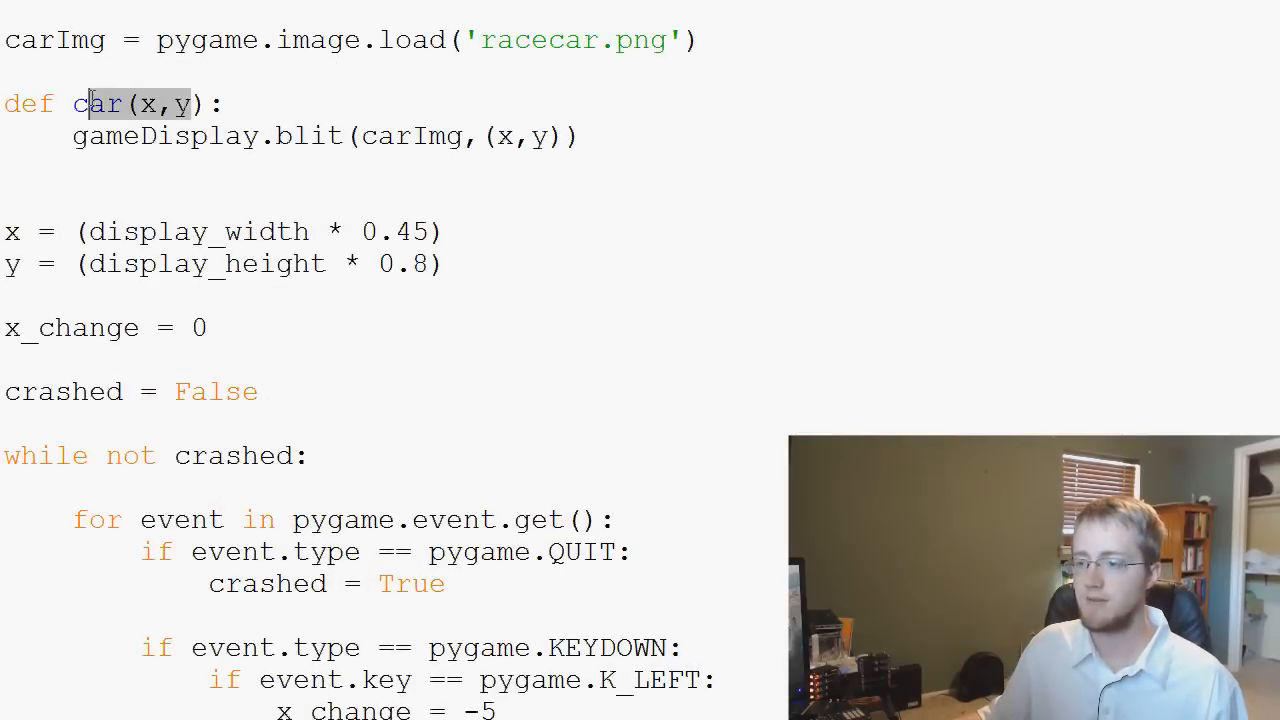
pyautogui.scroll(-3)
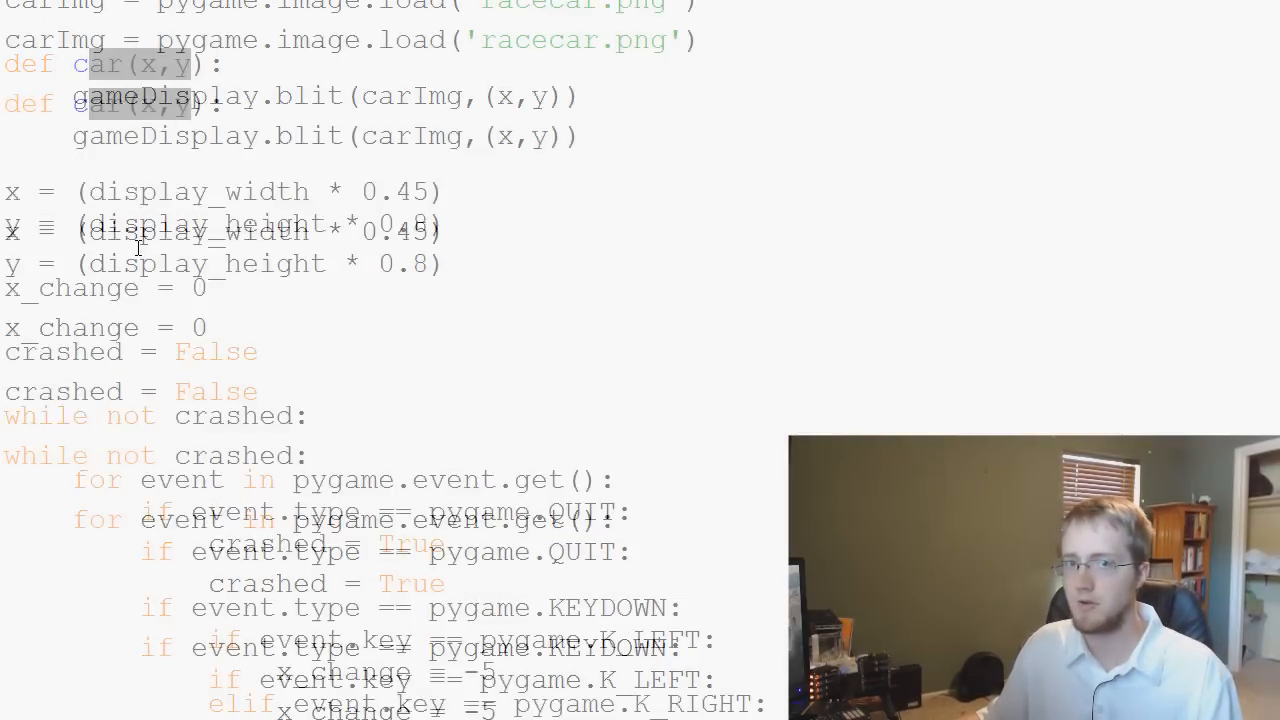
pyautogui.scroll(-3)
pyautogui.write('x')
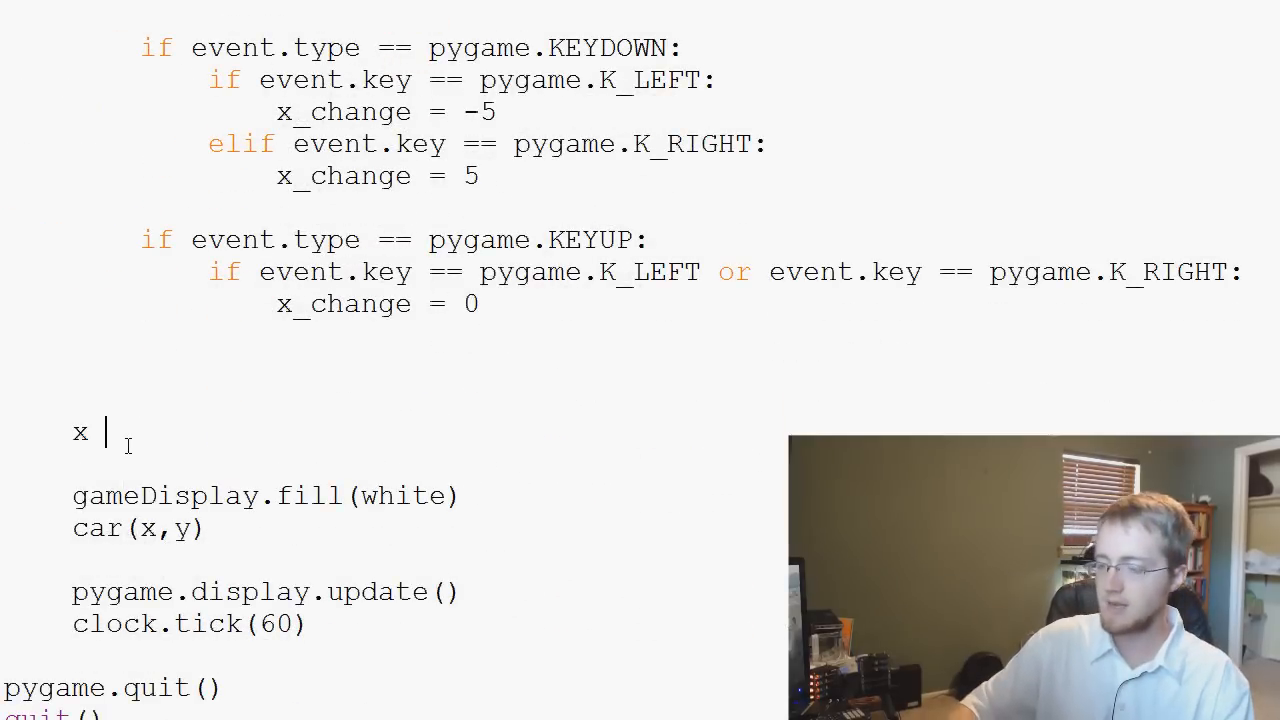
pyautogui.write('+=')
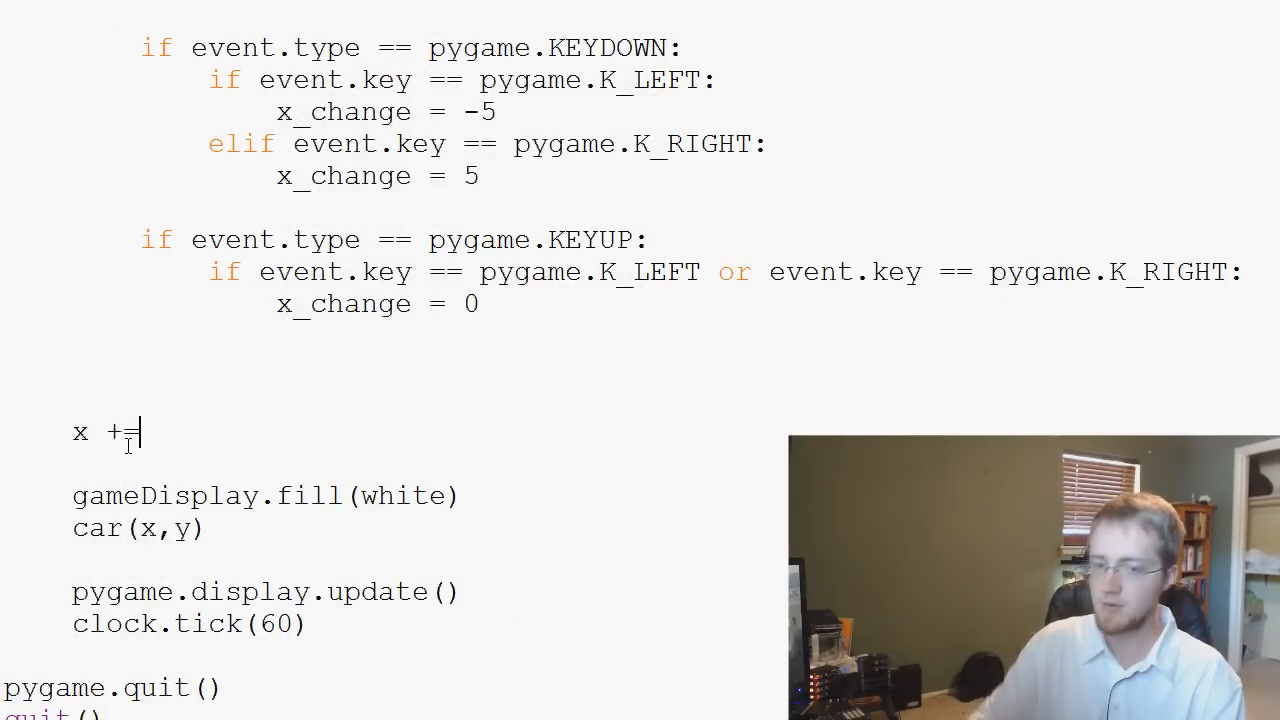
pyautogui.write('x_chan')
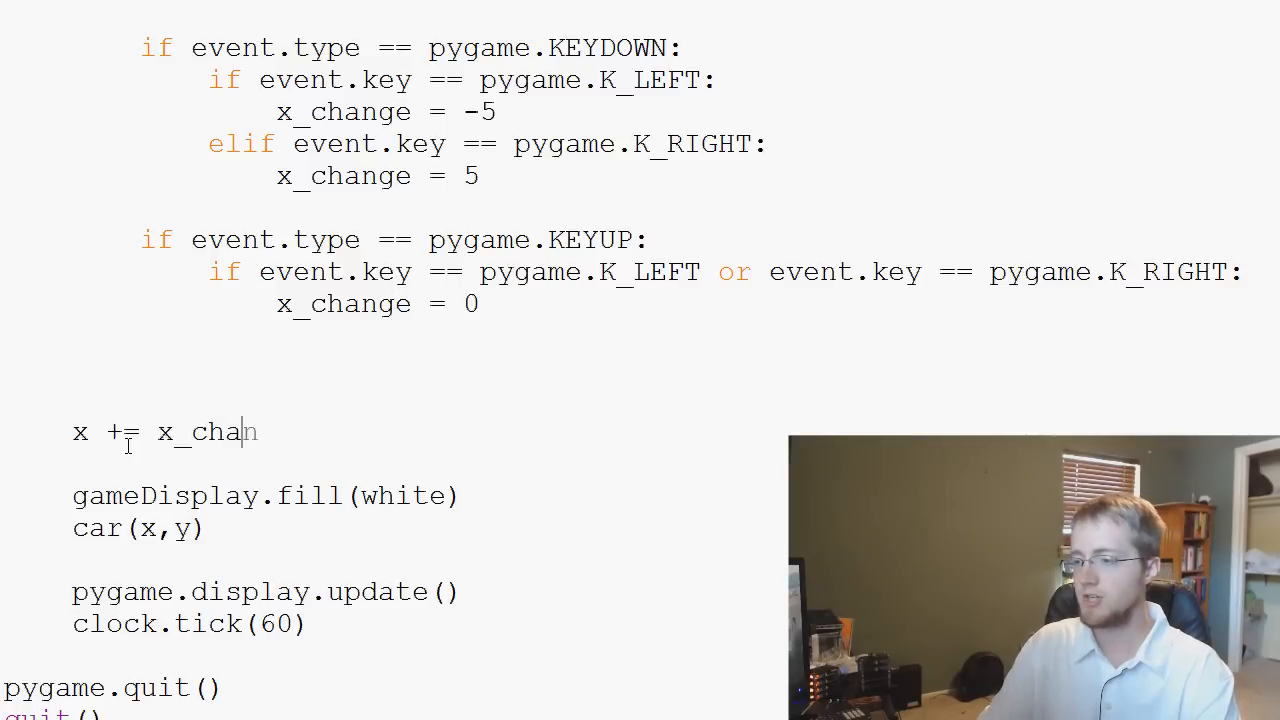
pyautogui.write('ge')
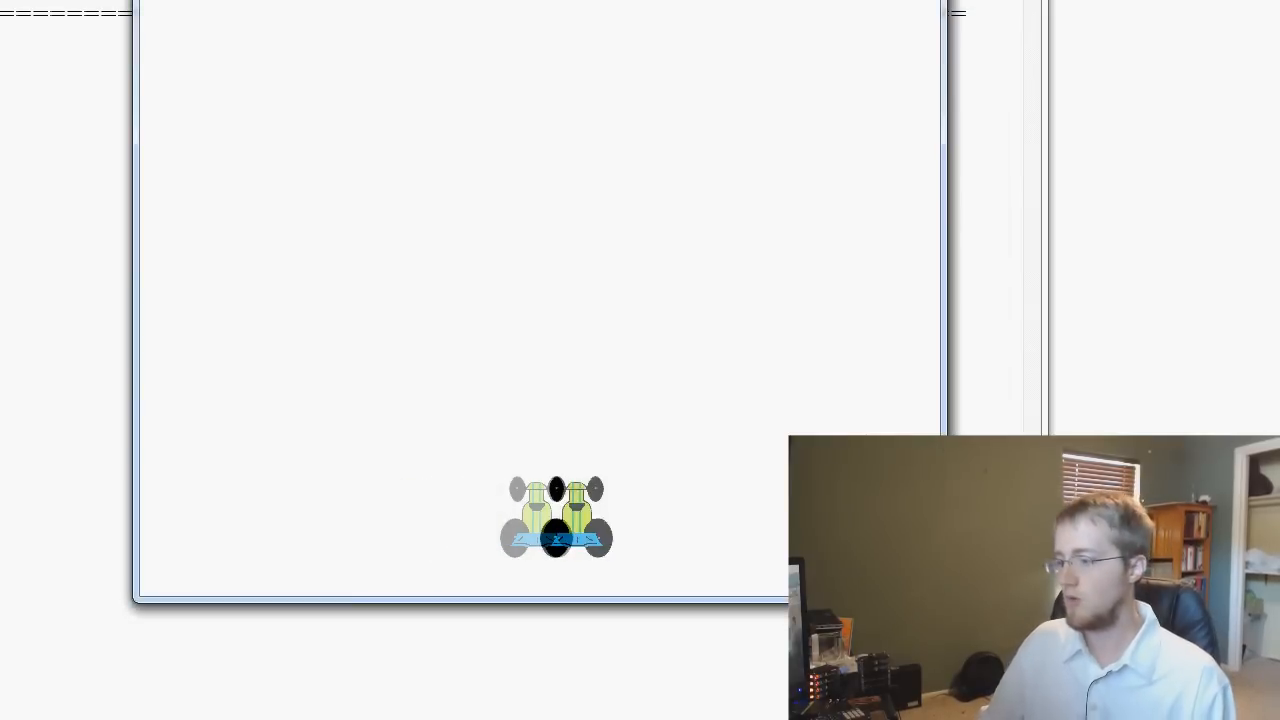
# - Run the game, reposition its window, and steer the car with the arrow keys
pyautogui.moveTo(555, 515); pyautogui.dragTo(390, 515)
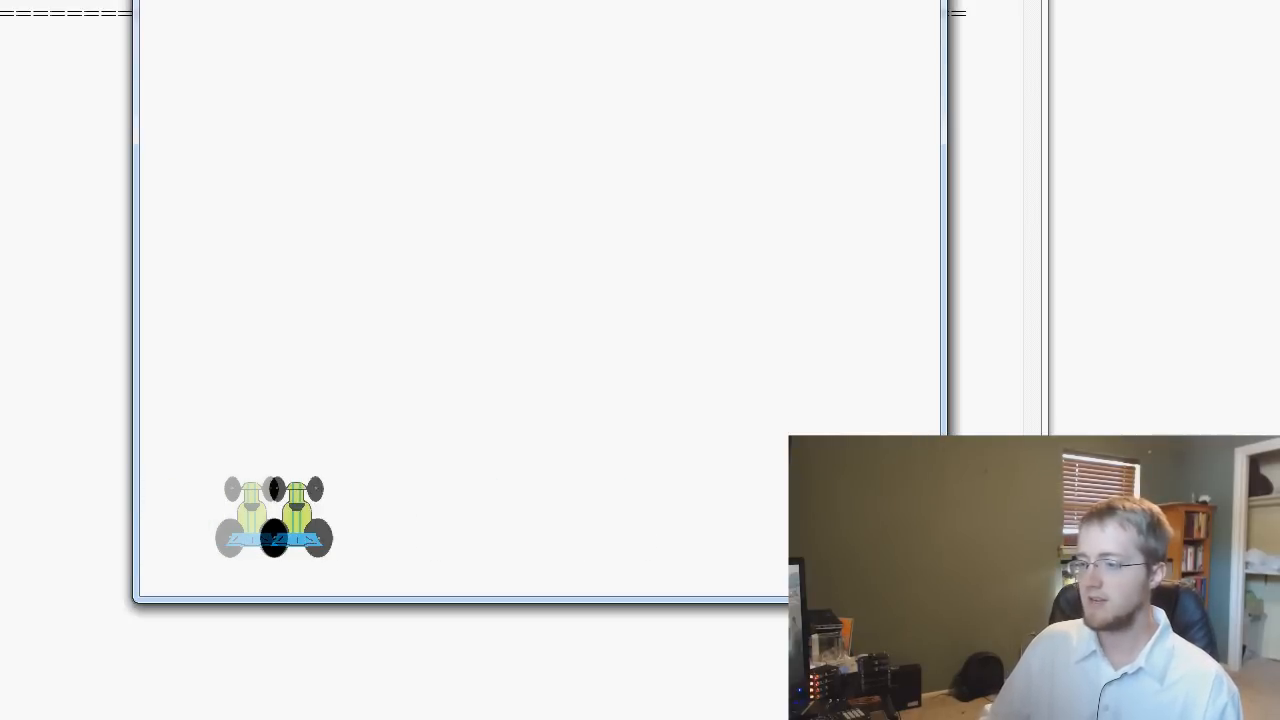
pyautogui.moveTo(275, 515); pyautogui.dragTo(548, 515)
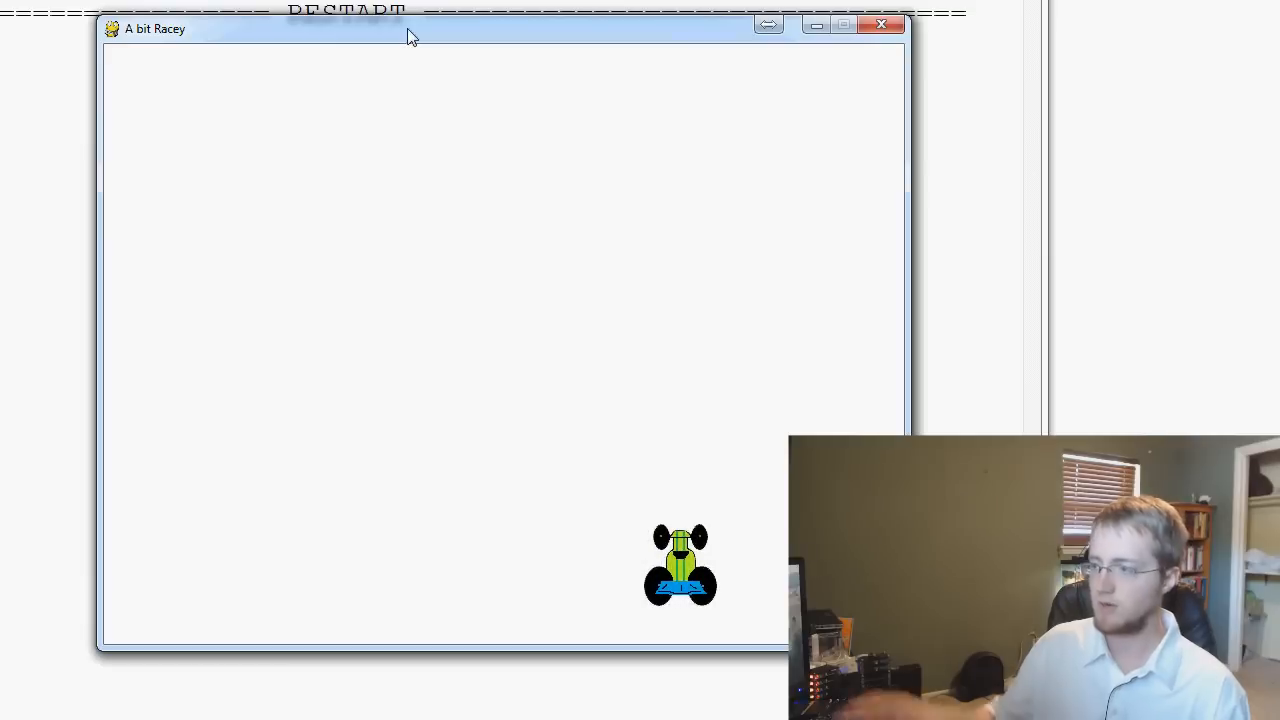
pyautogui.moveTo(443, 52)
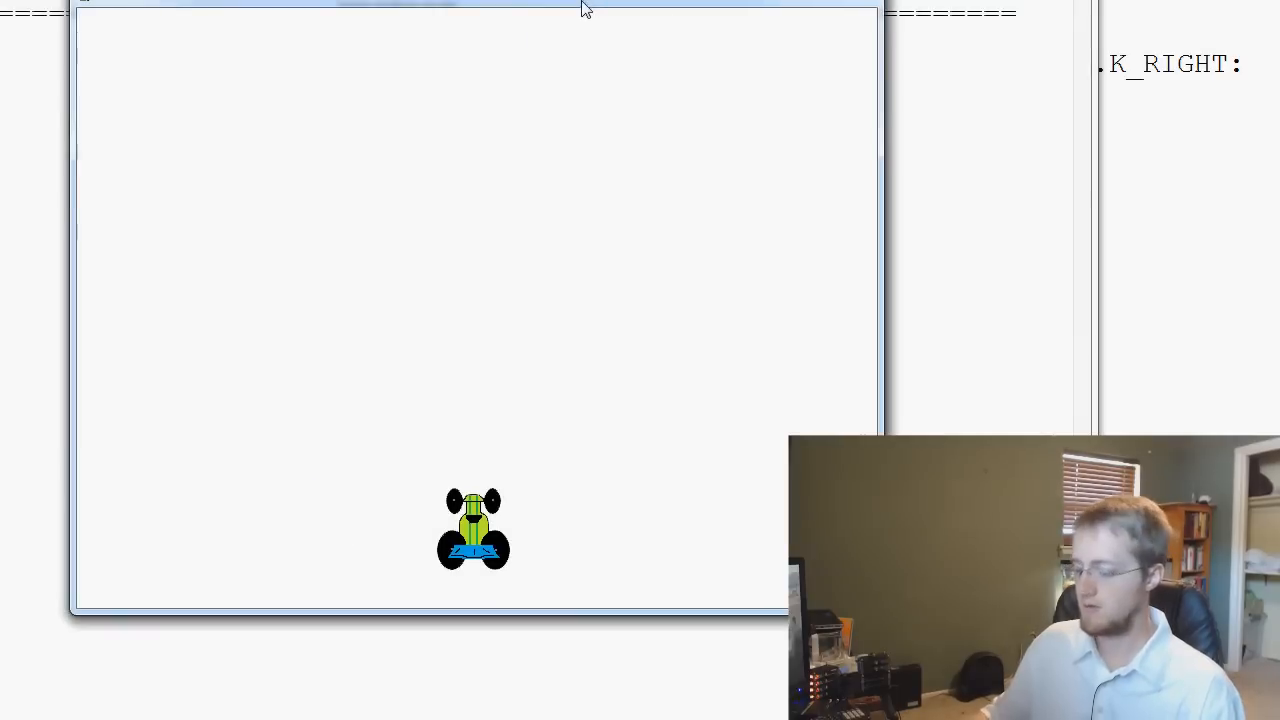
pyautogui.press('Left')
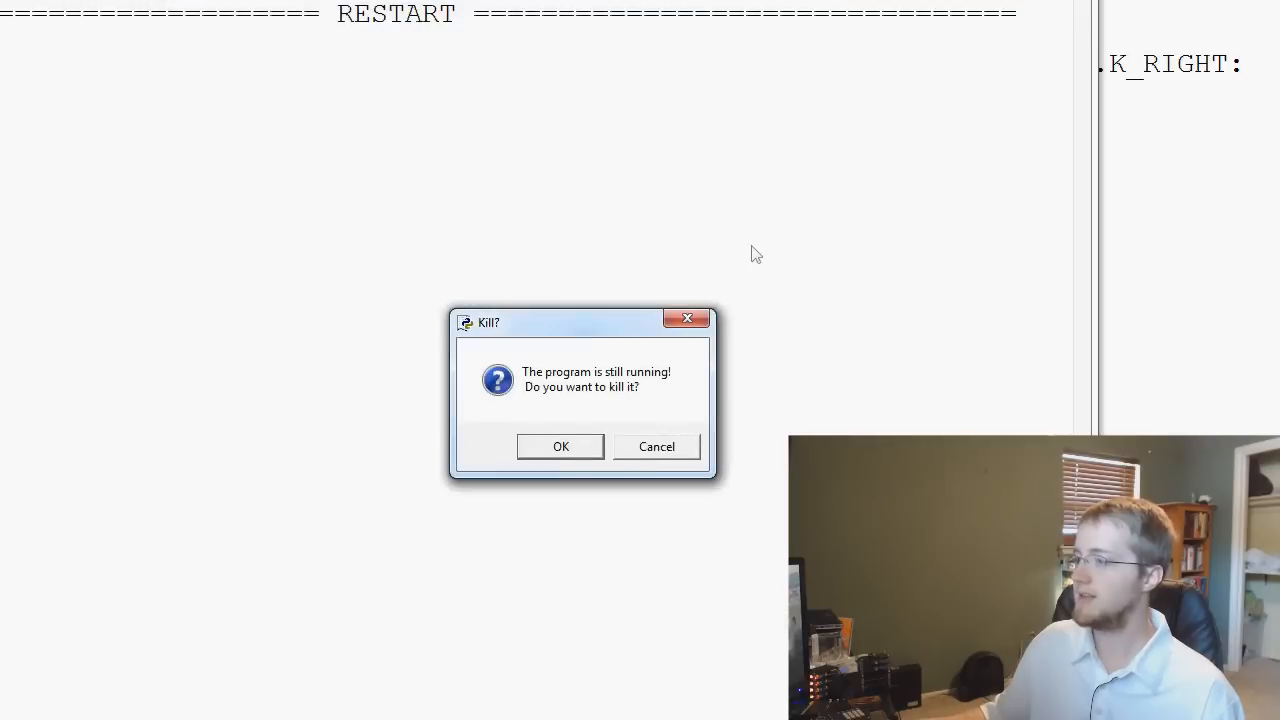
# - Kill the old game, change the K_RIGHT elif to if, save, rerun, and close it
pyautogui.click(560, 446)
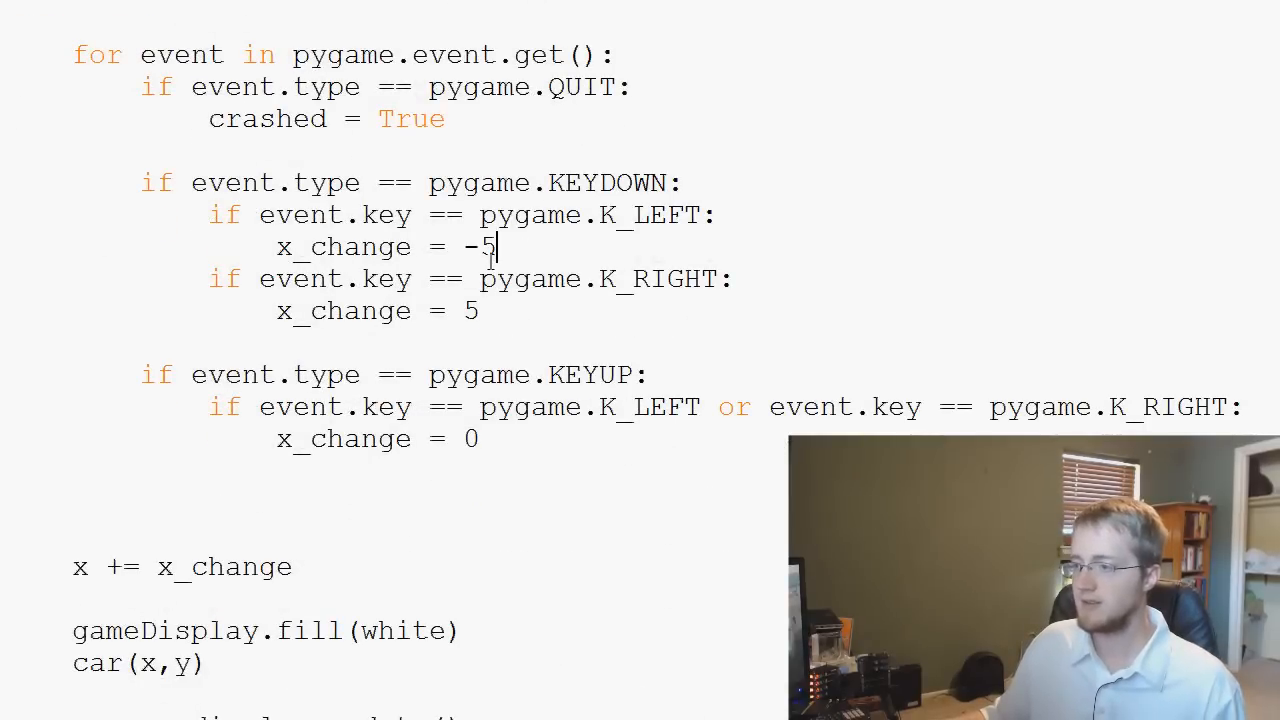
pyautogui.scroll(-3)
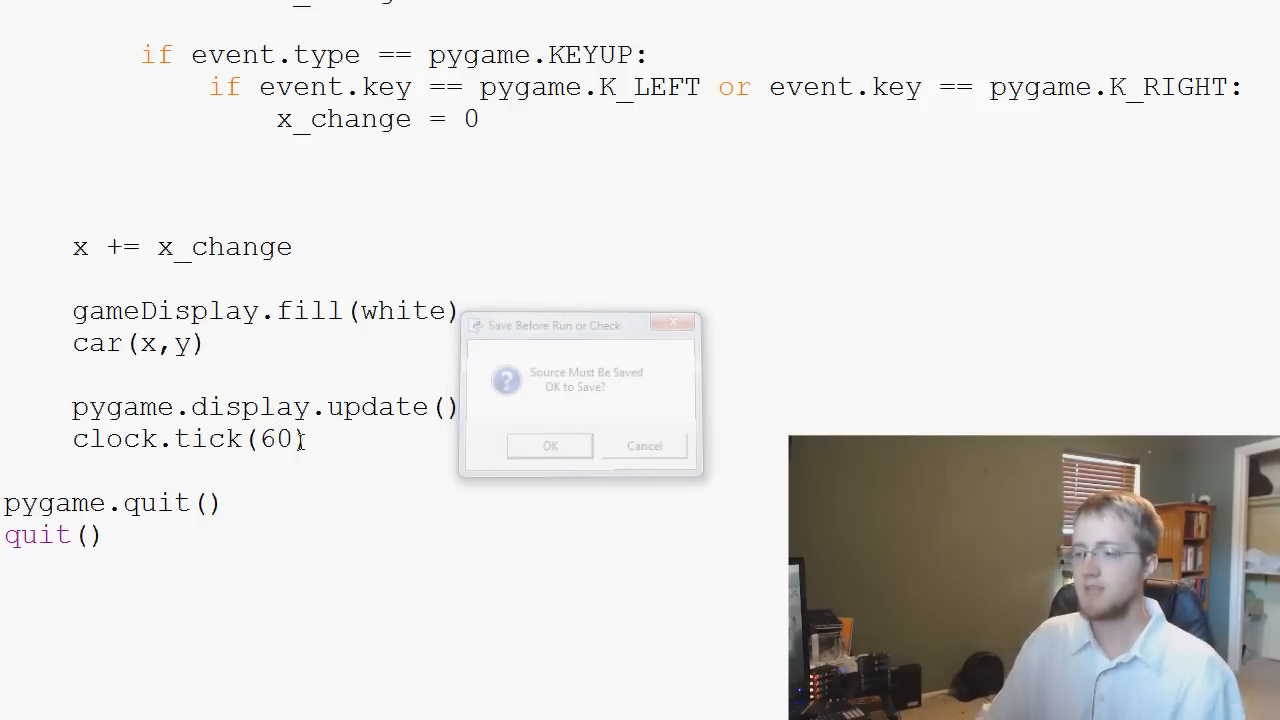
pyautogui.click(549, 445)
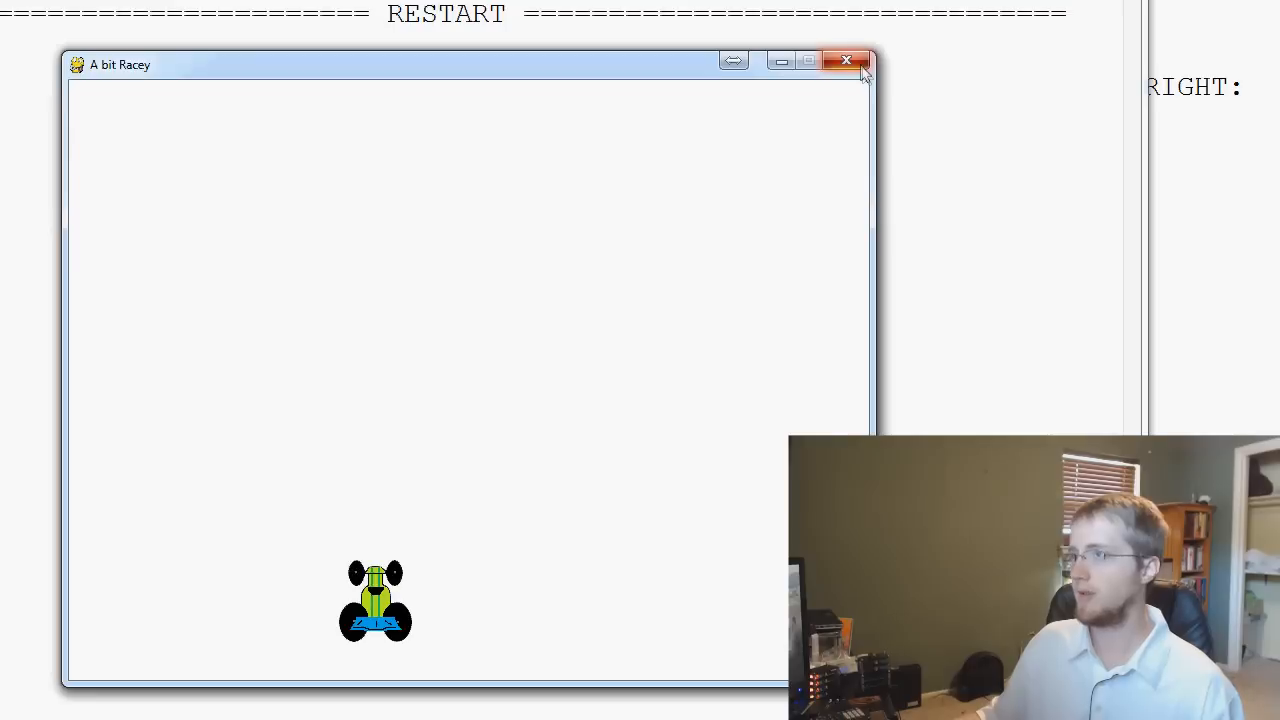
pyautogui.click(846, 61)
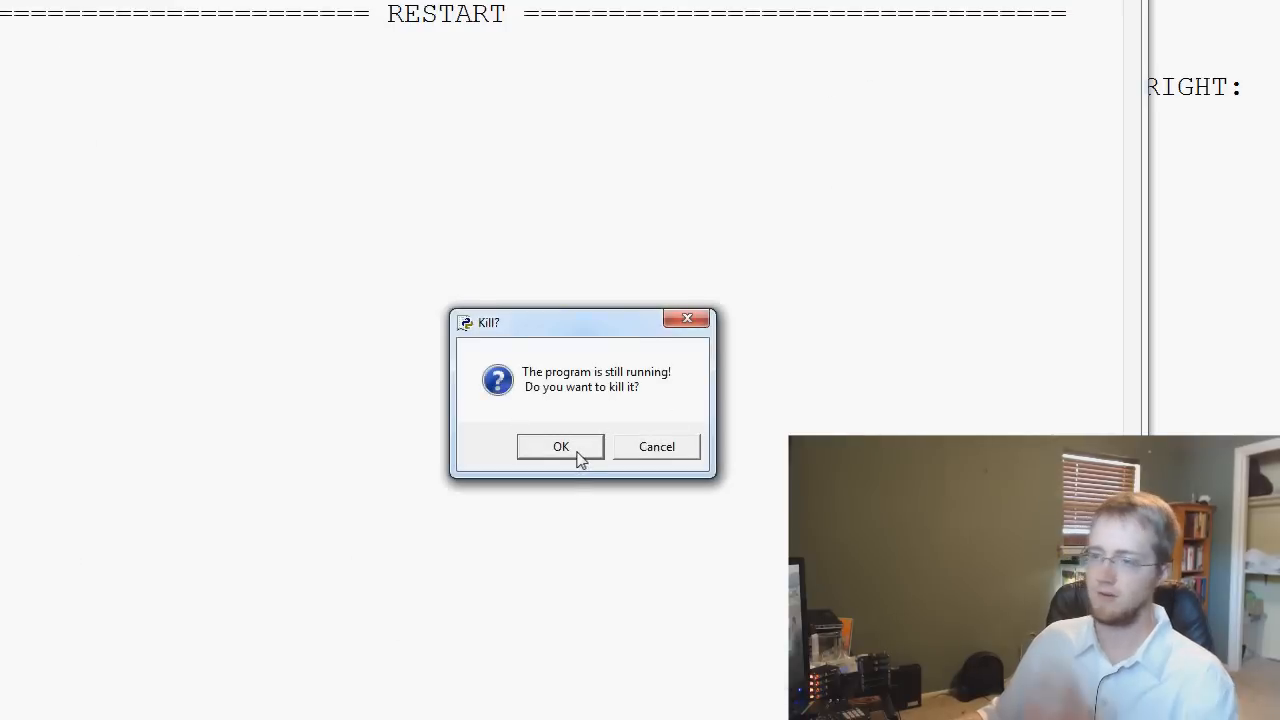
# - Kill the old instance, rerun the game, close its window, and confirm the kill prompt
pyautogui.click(560, 446)
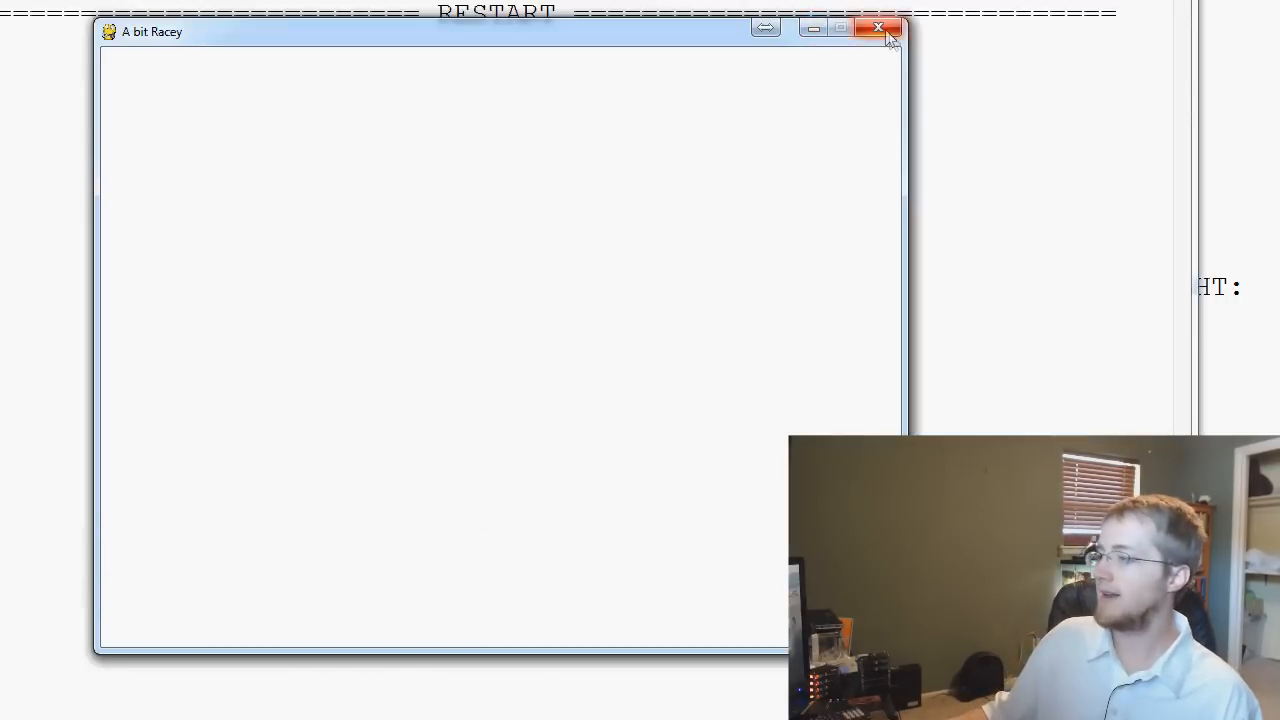
pyautogui.click(878, 27)
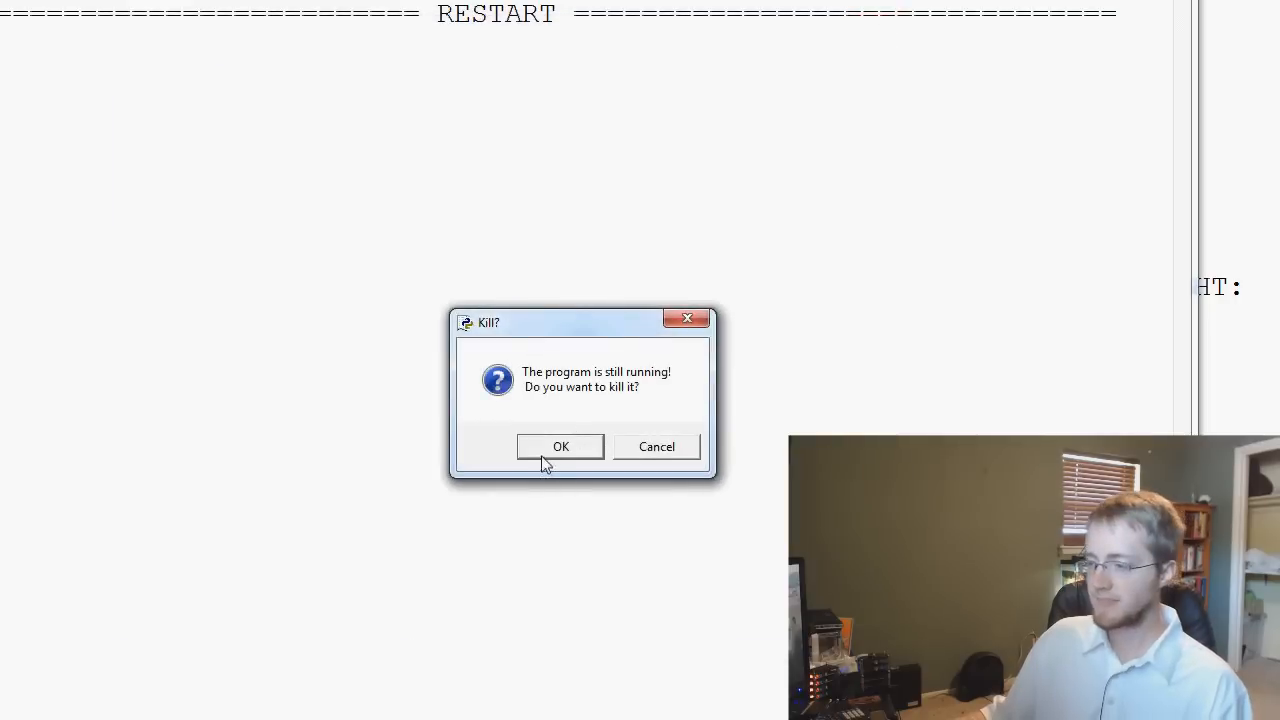
pyautogui.click(560, 446)
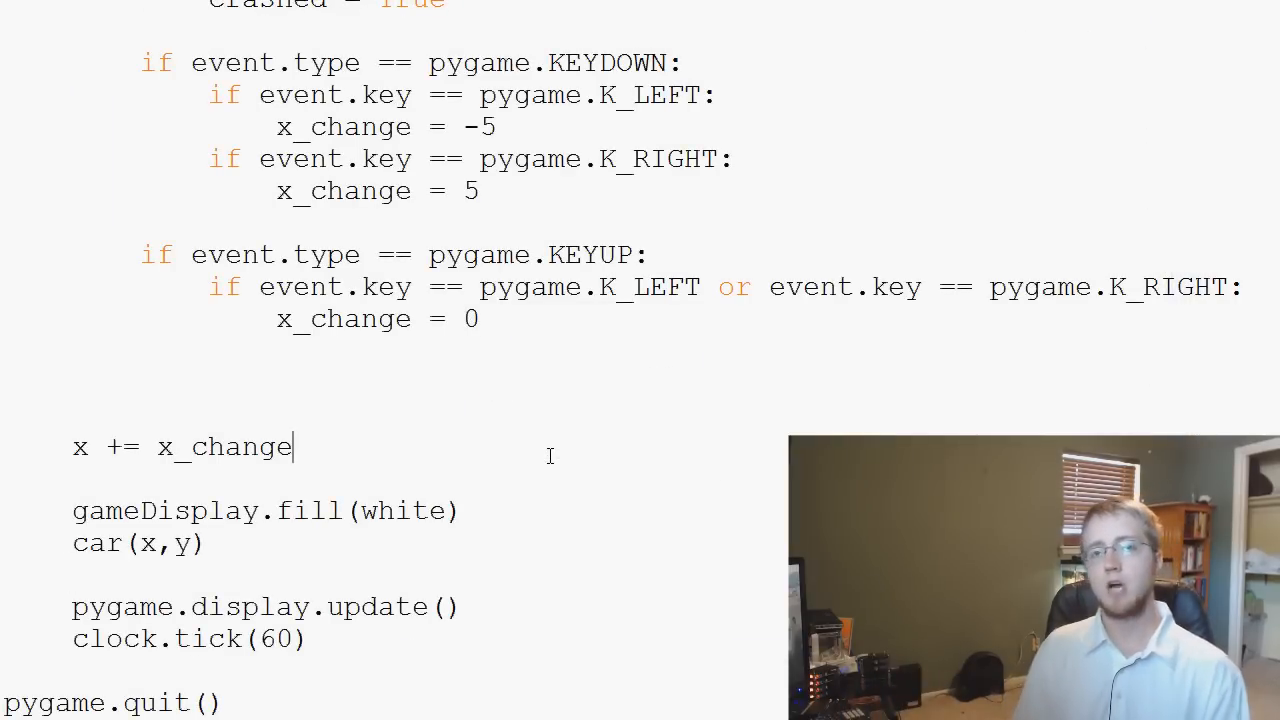